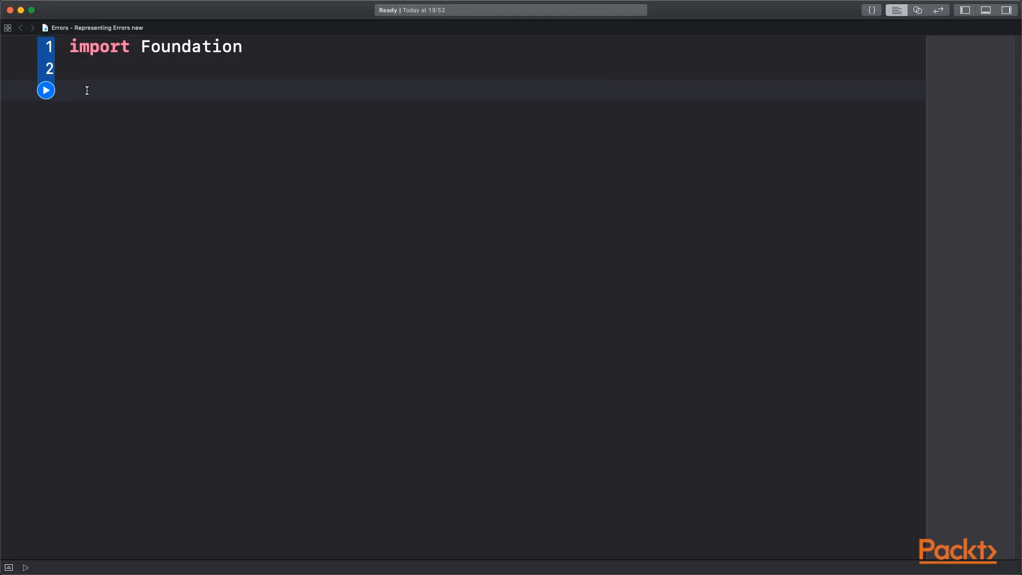
Step: Declare enum MyError conforming to Error in the playground editor
click(74, 89)
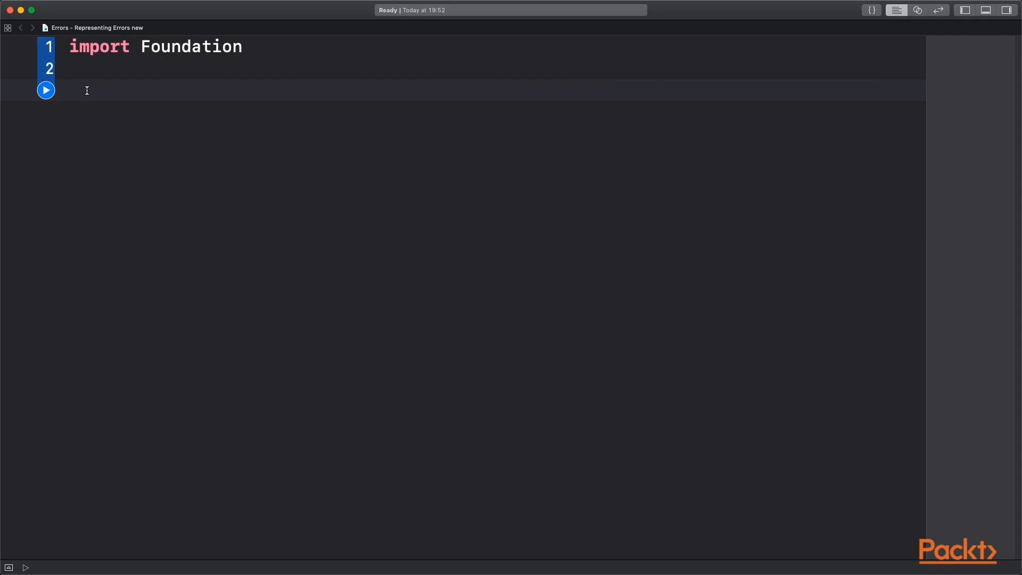
click(74, 89)
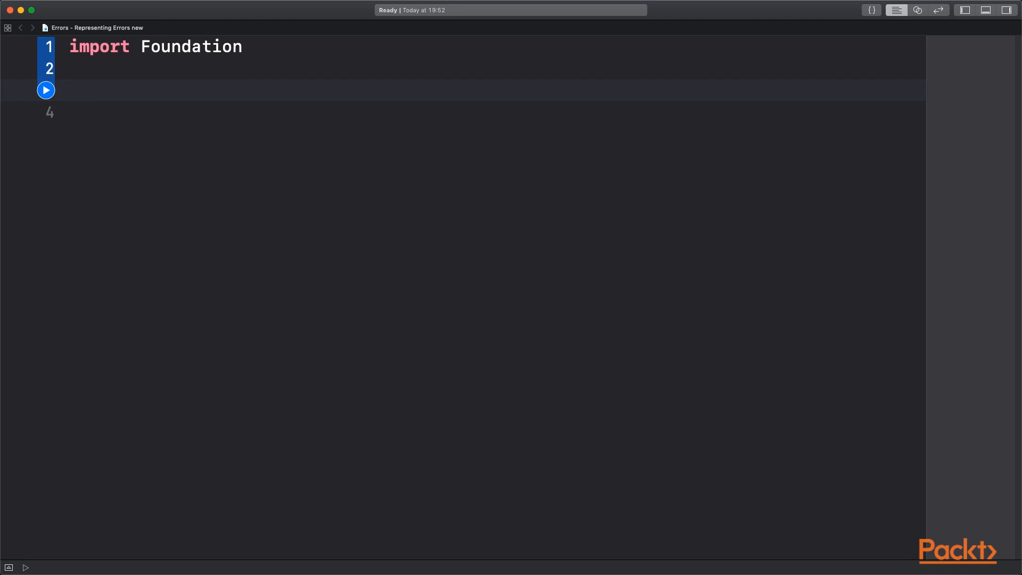
text(enum MyE)
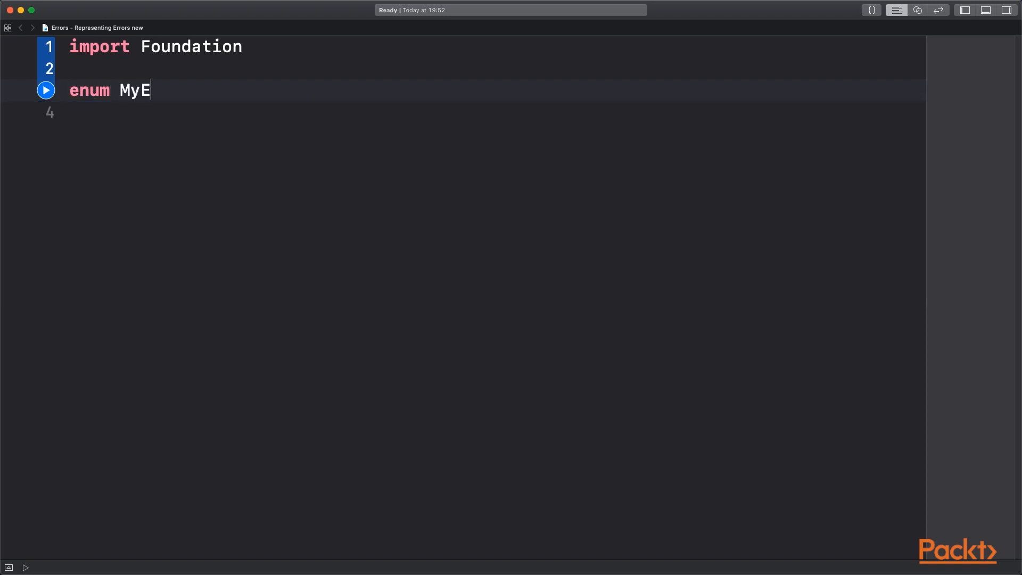
text(rror: Error {)
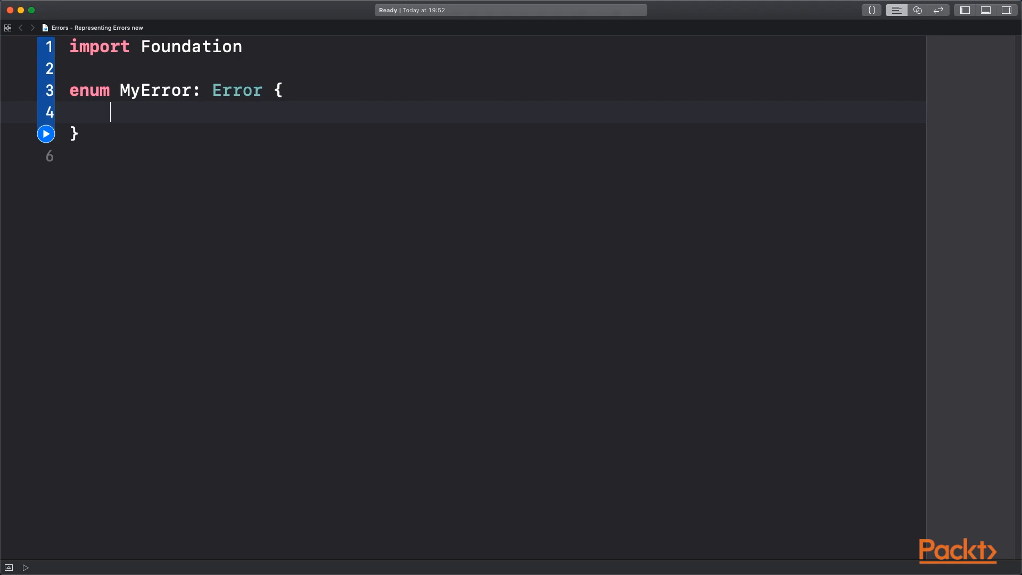
Step: Add the cases minor, bad and terrible to MyError
text(case)
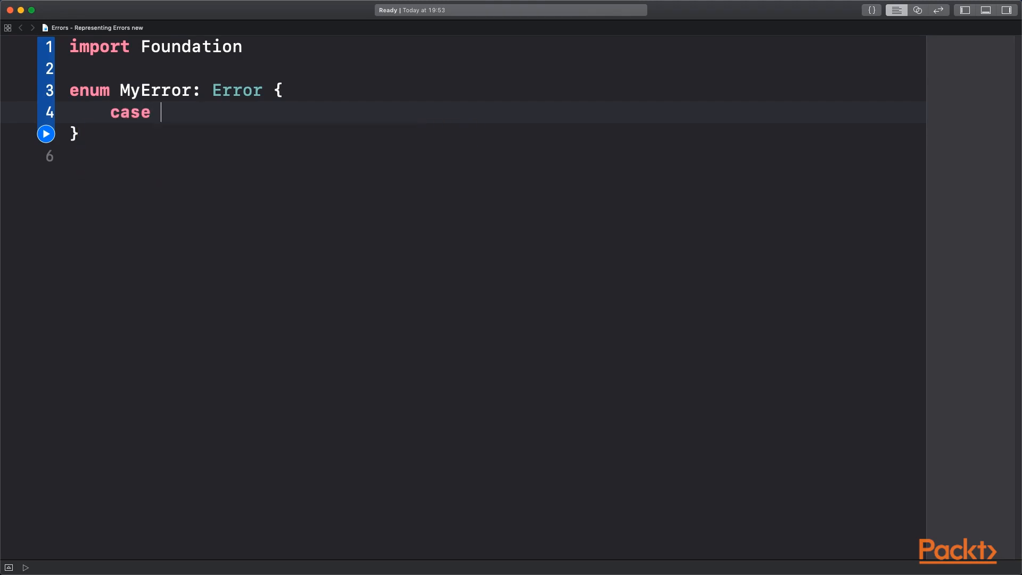
text(minor)
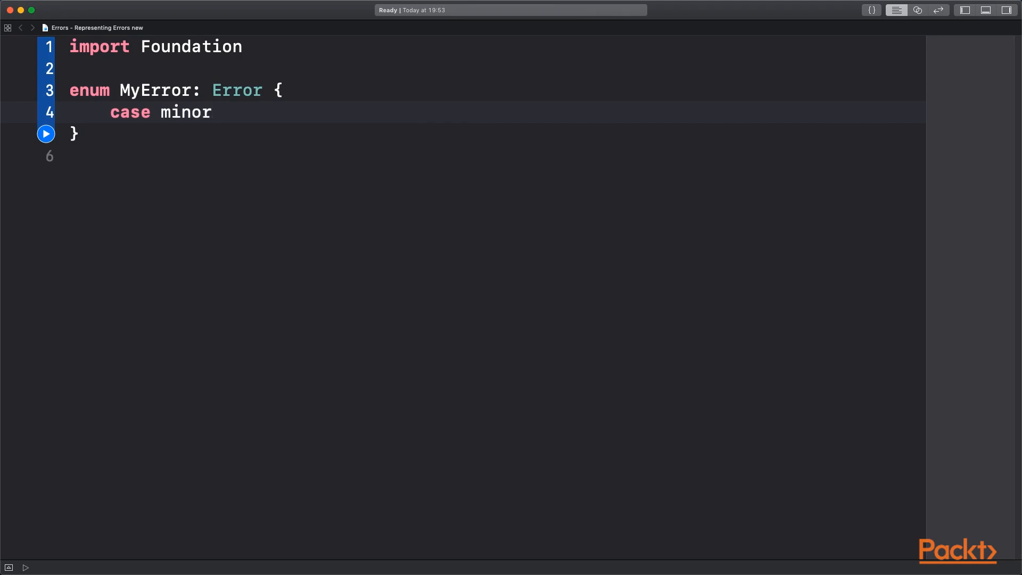
text(case bad)
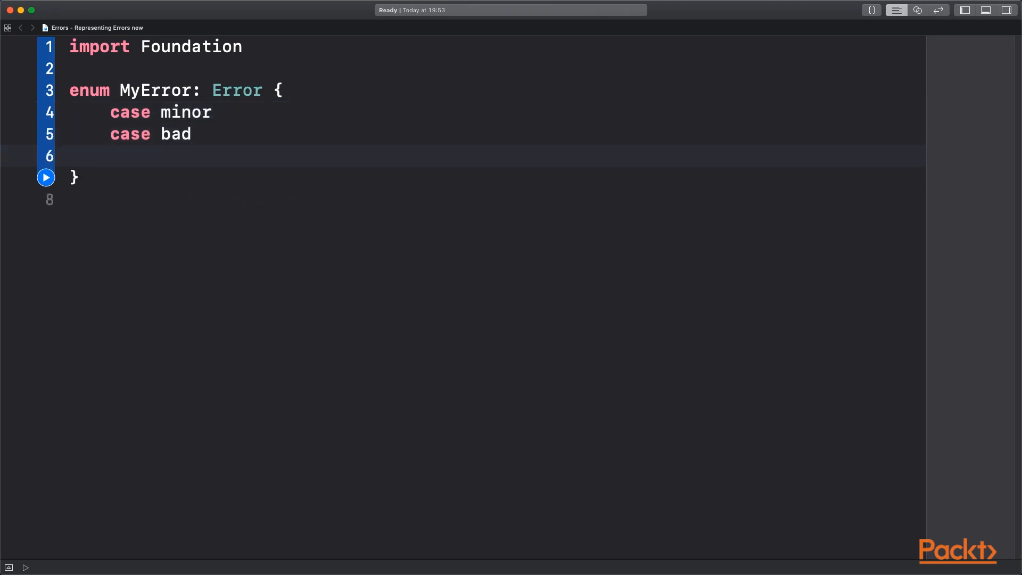
click(111, 156)
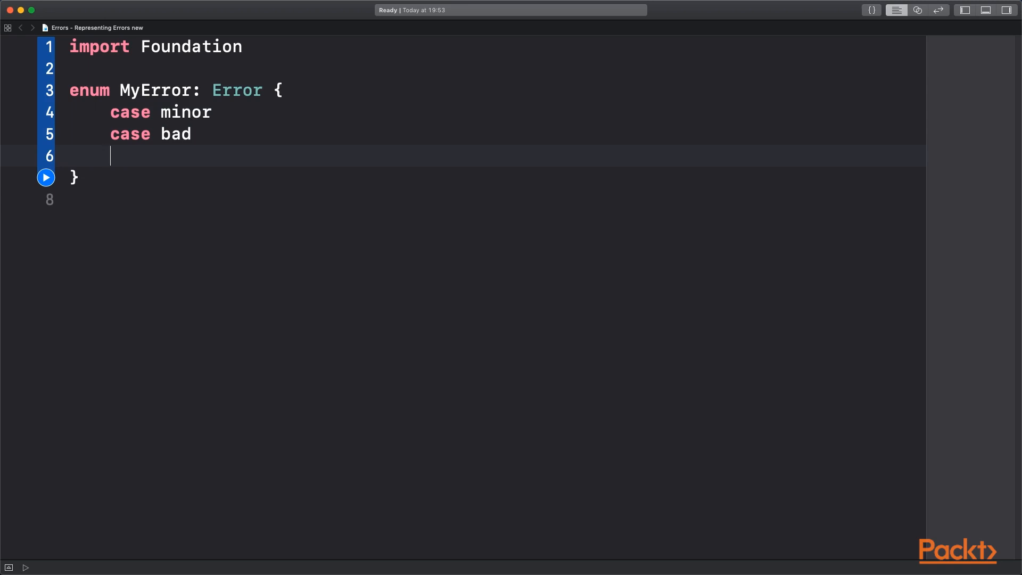
text(case ter)
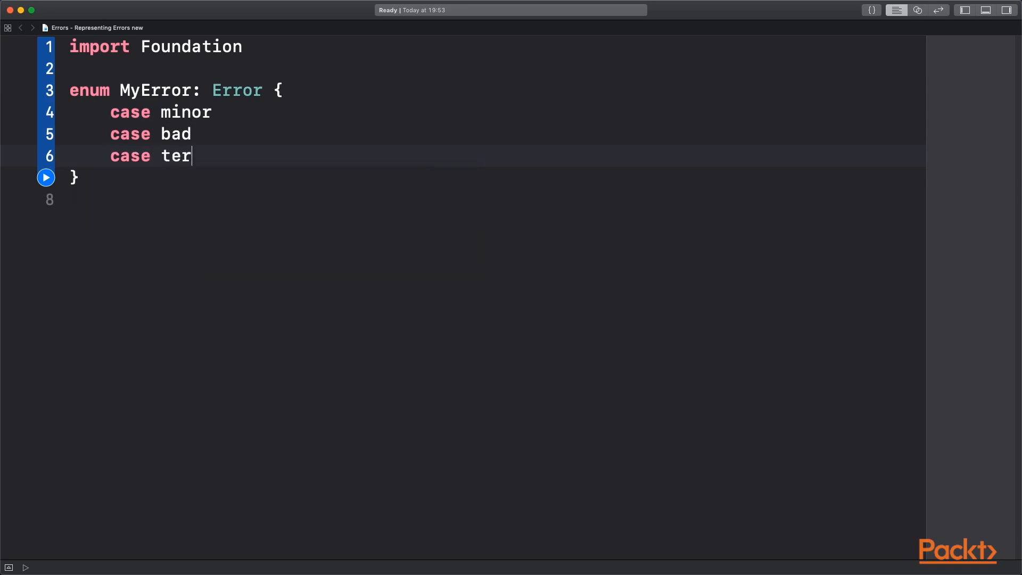
text(rible)
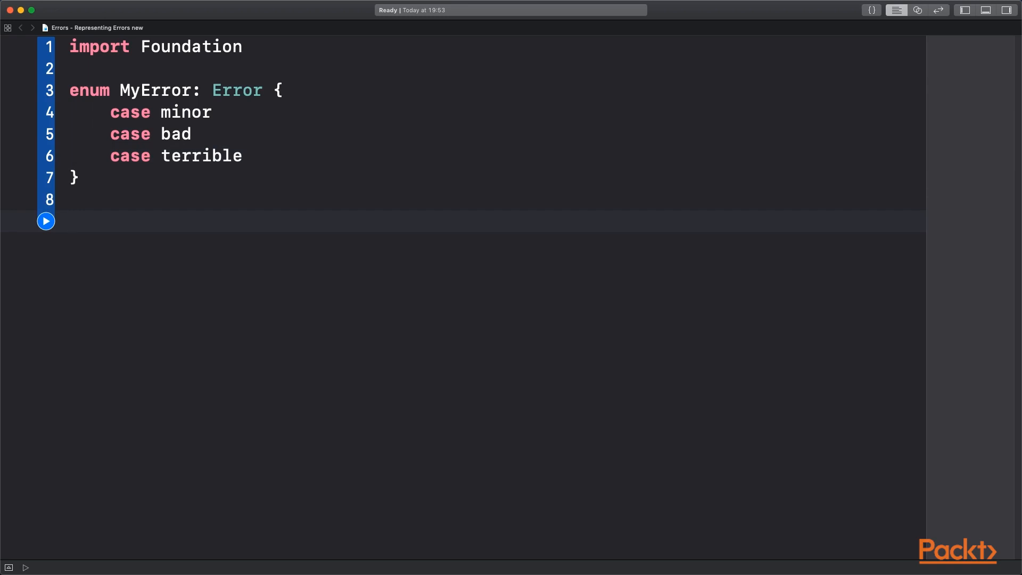
Step: Declare func parse(_ source: String) throws
text(func)
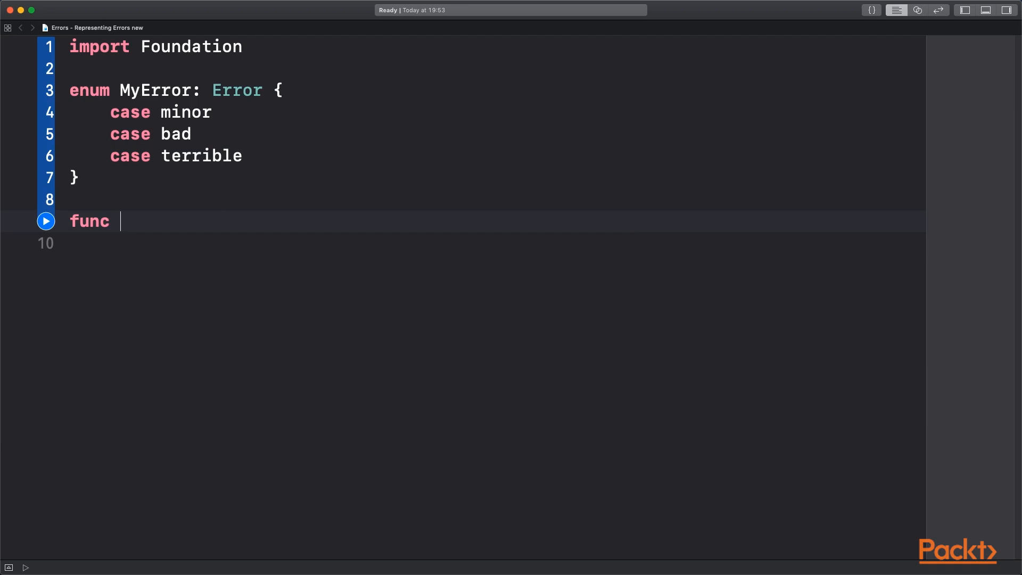
text(p)
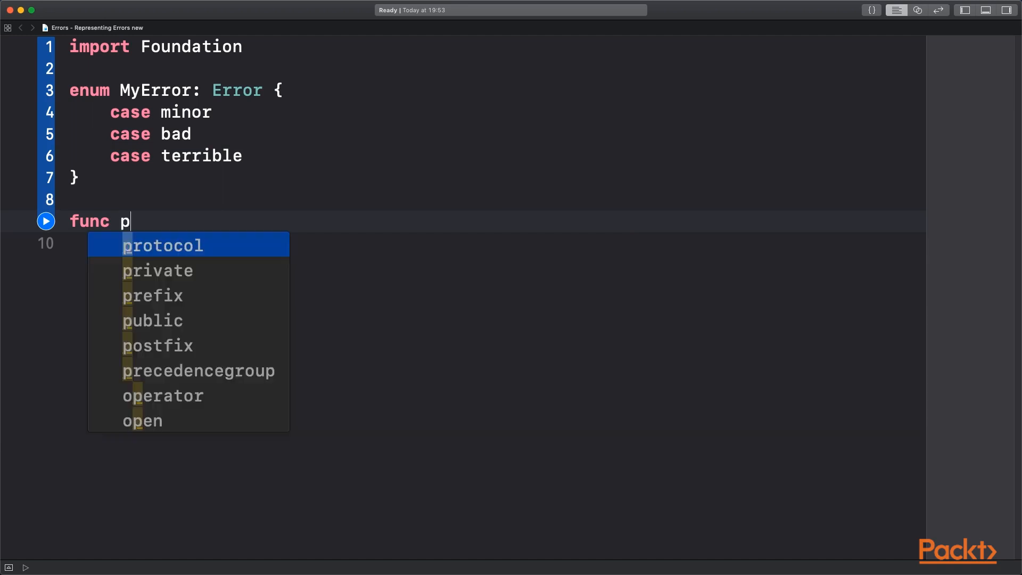
text(ar)
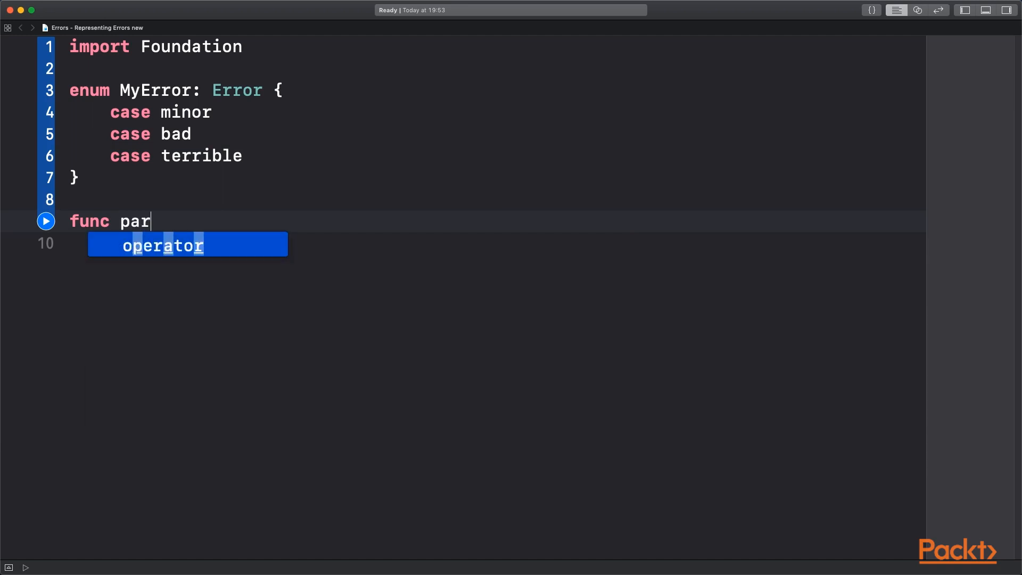
text(se(_ sour)
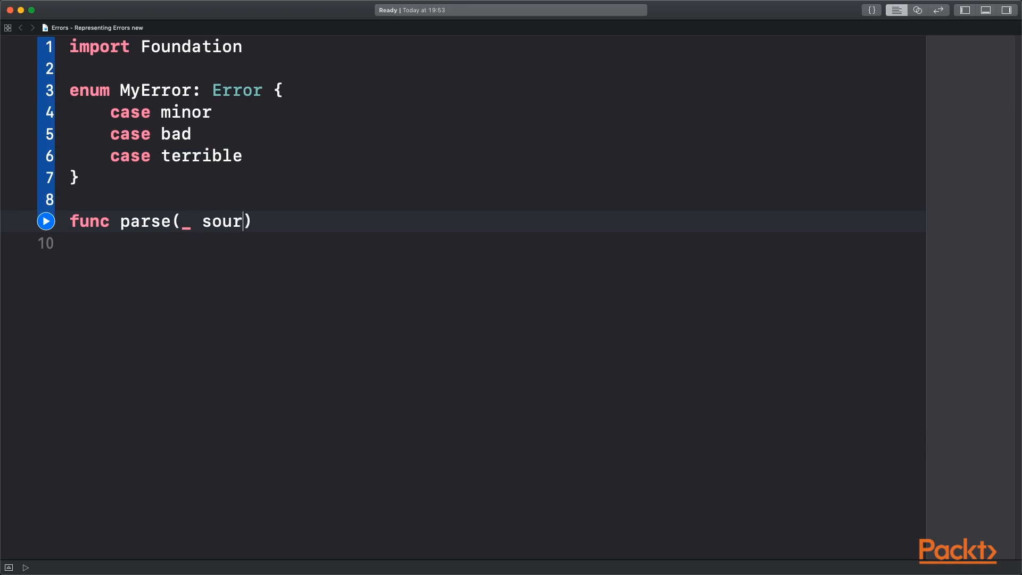
text(ce:)
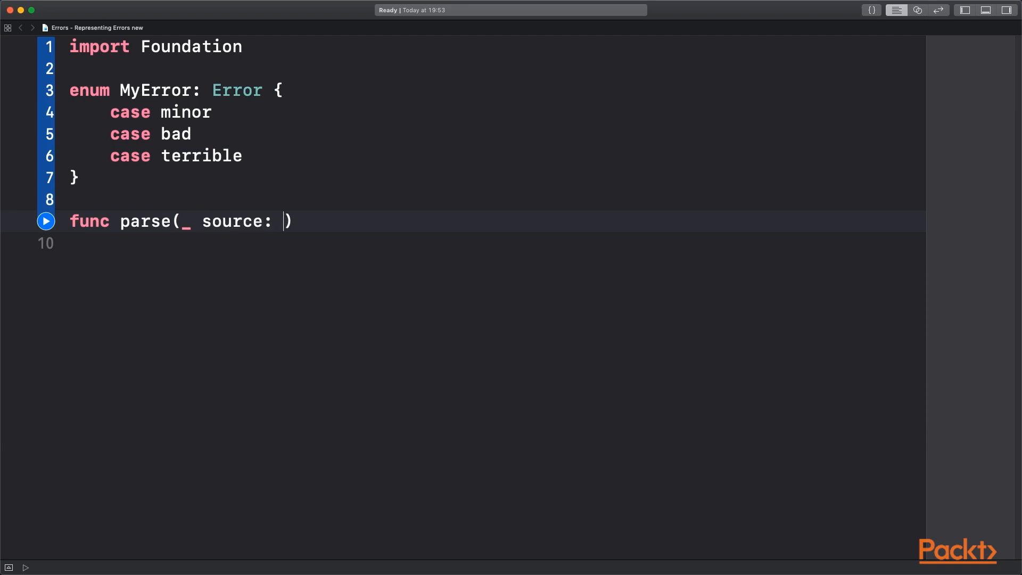
text(String)
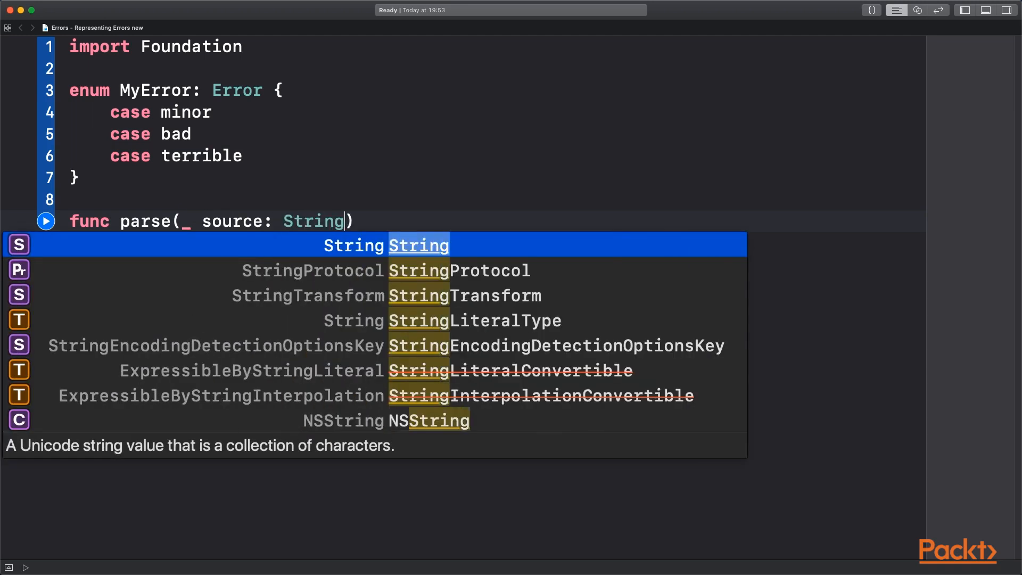
text(" t")
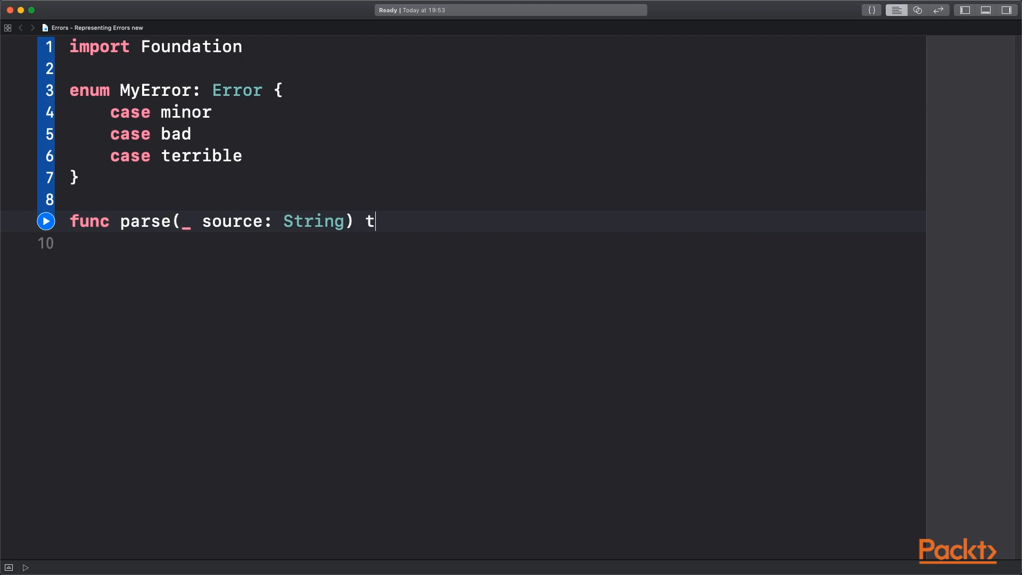
text(hrows {)
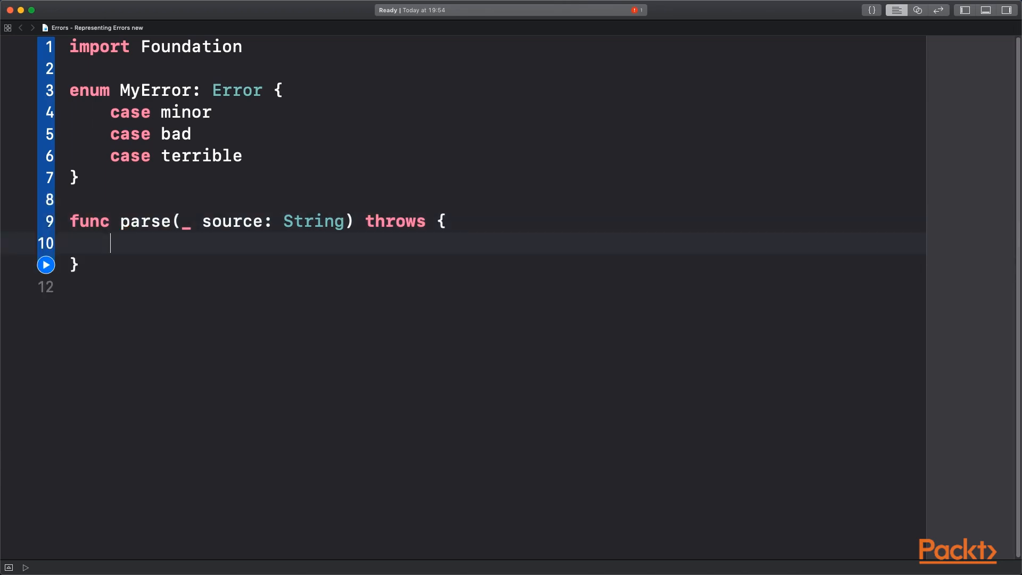
Step: Throw MyError.terrible(description: "") from parse and give terrible a String description
text(throw)
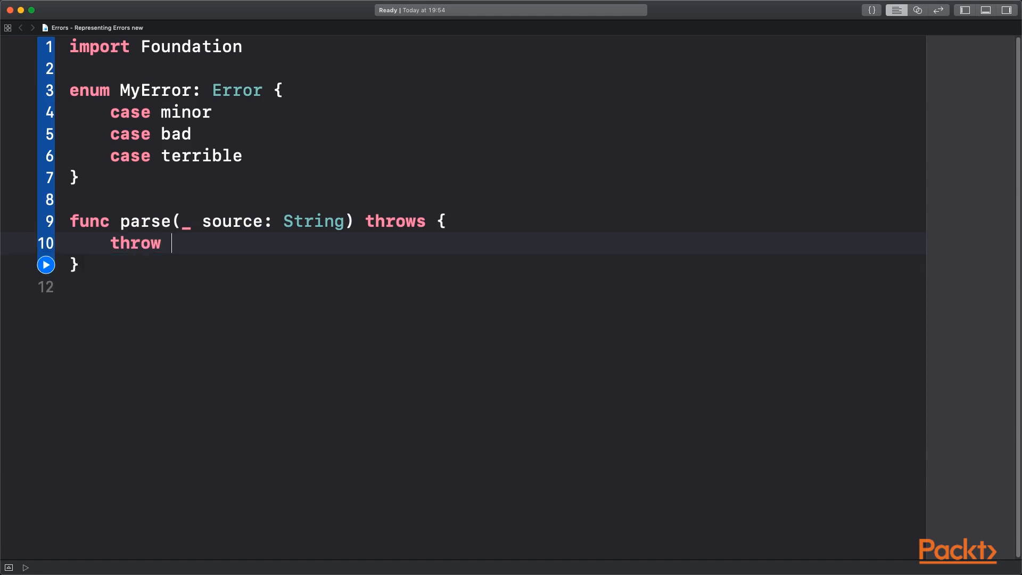
text(MyError.)
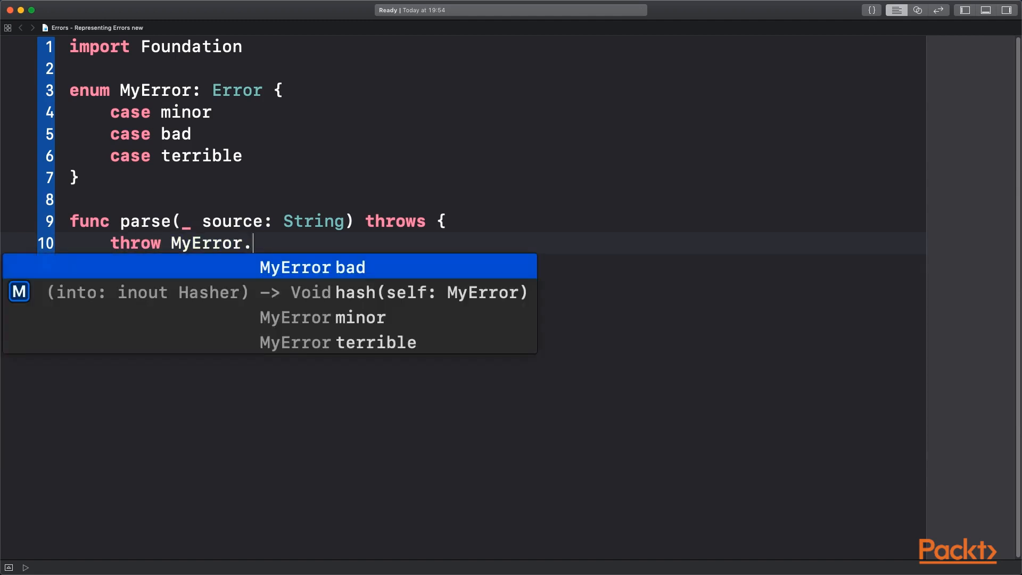
click(312, 266)
text(()
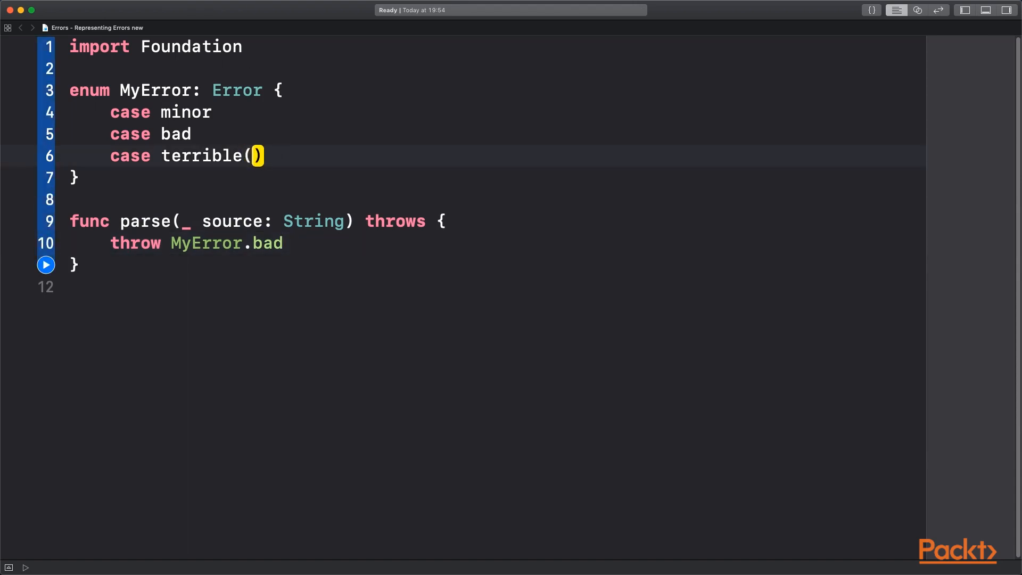
text(description: String)
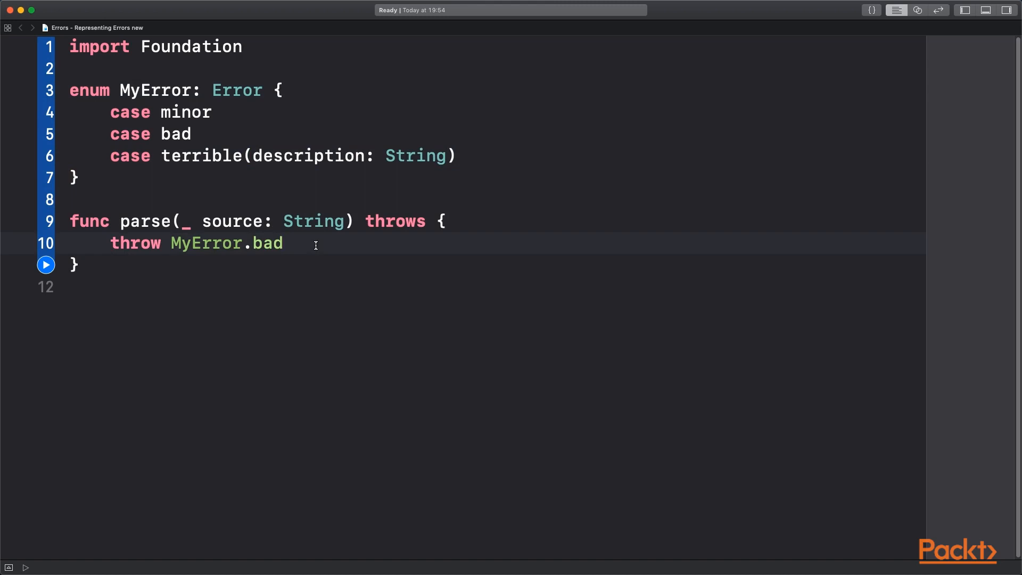
text(terrible(description: ")
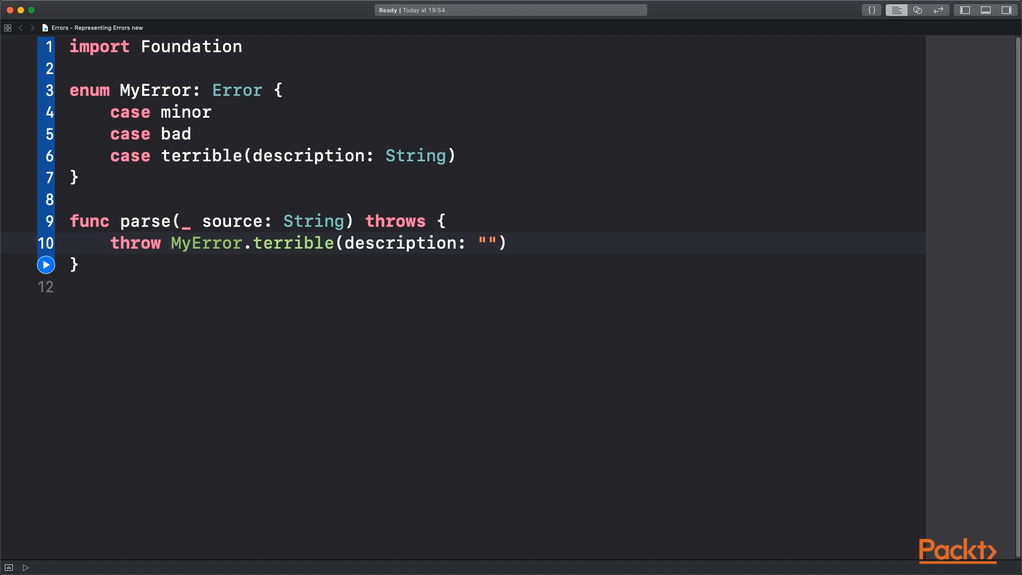
click(488, 243)
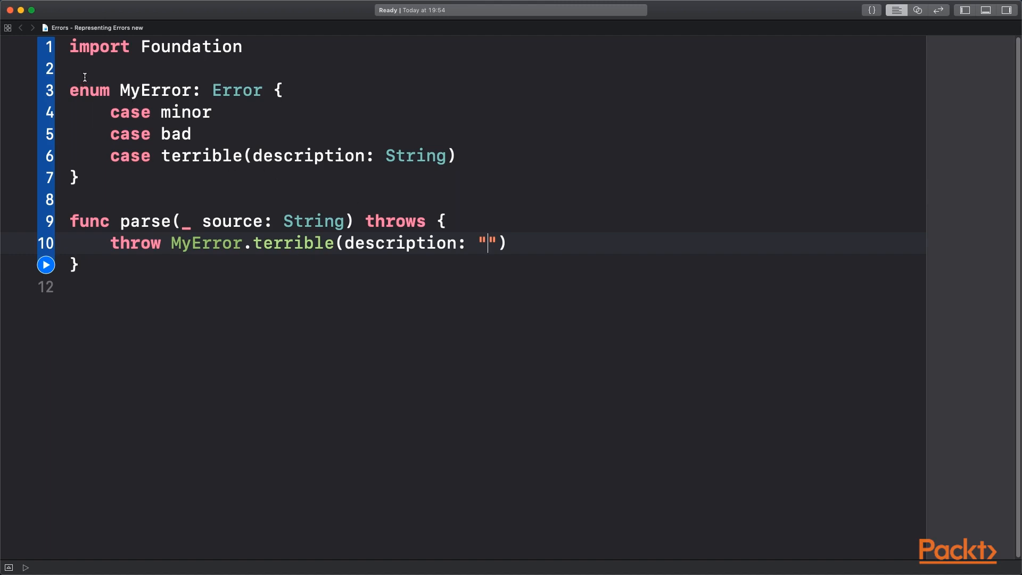
double_click(236, 89)
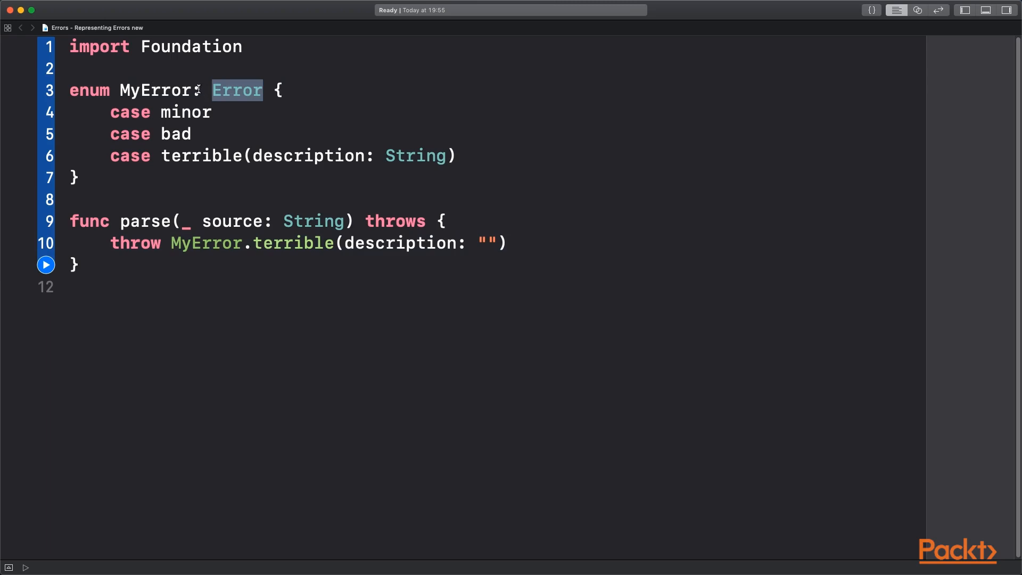
Step: Wrap the MyError enum in a struct ParsingError conforming to Error
text(s)
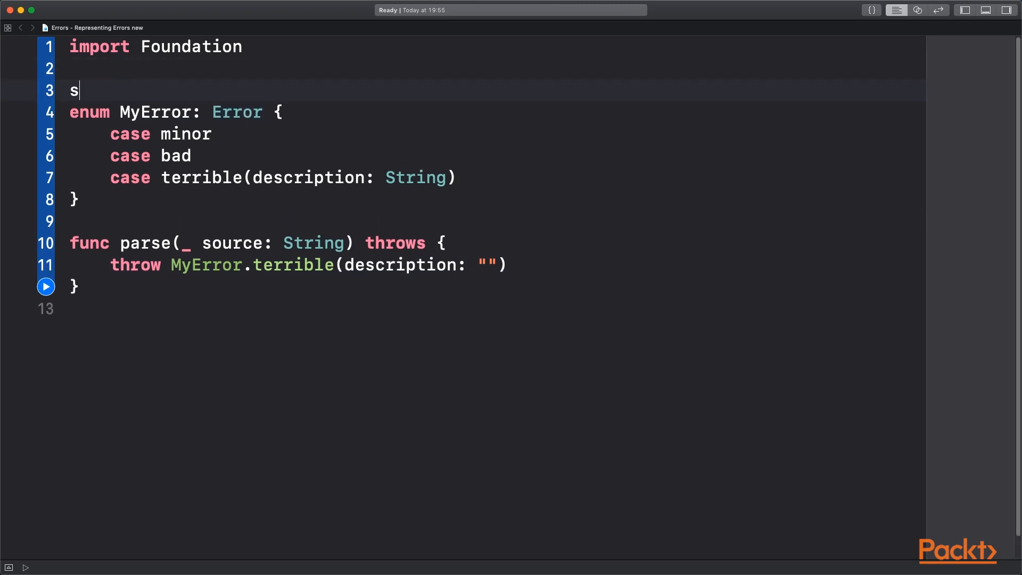
text(truct ParsingError: Error {)
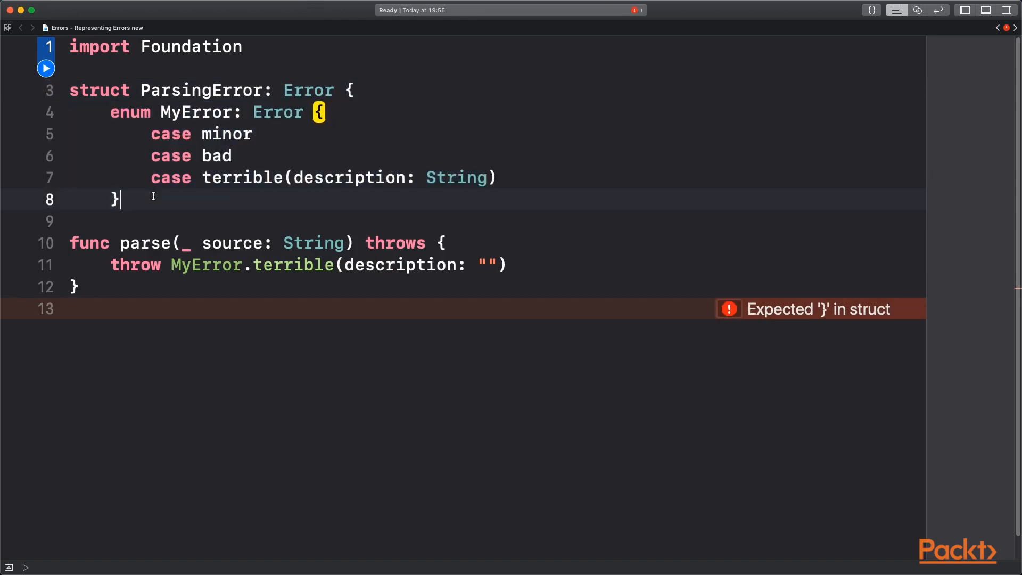
key(enter)
text(})
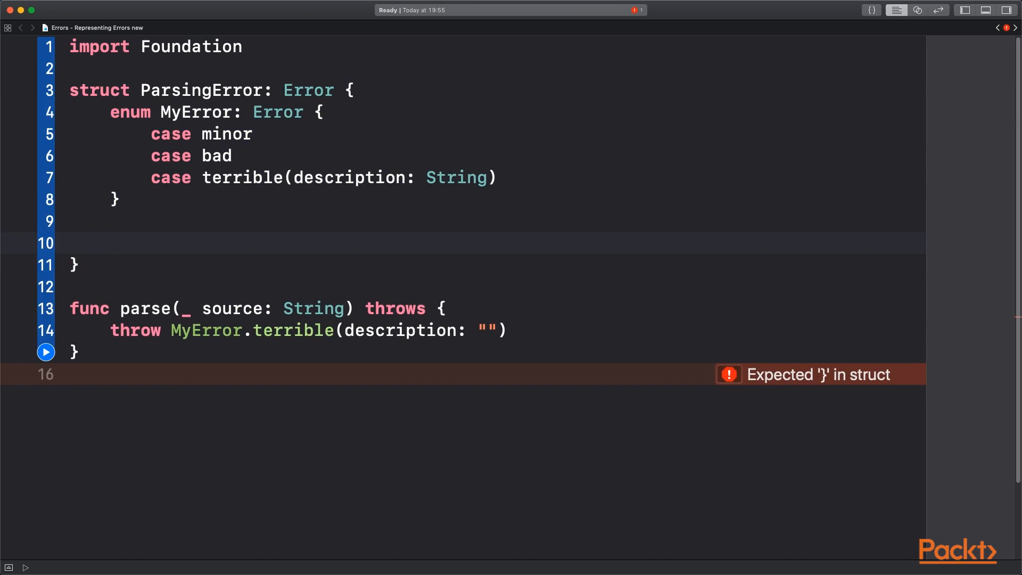
Step: Add line and column Int properties and a kind of type MyError to ParsingError
text(let lin)
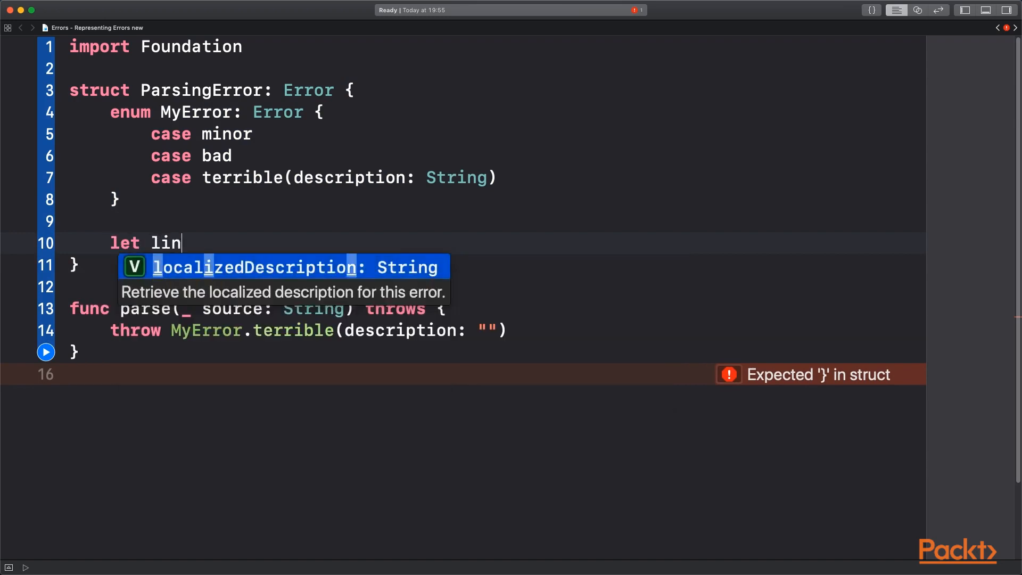
text(e)
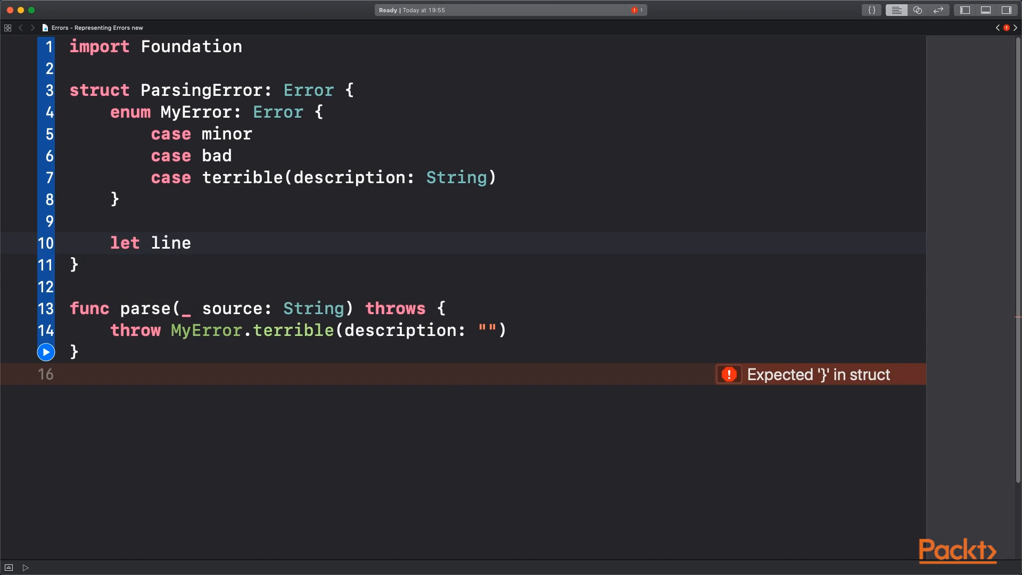
text(: Int)
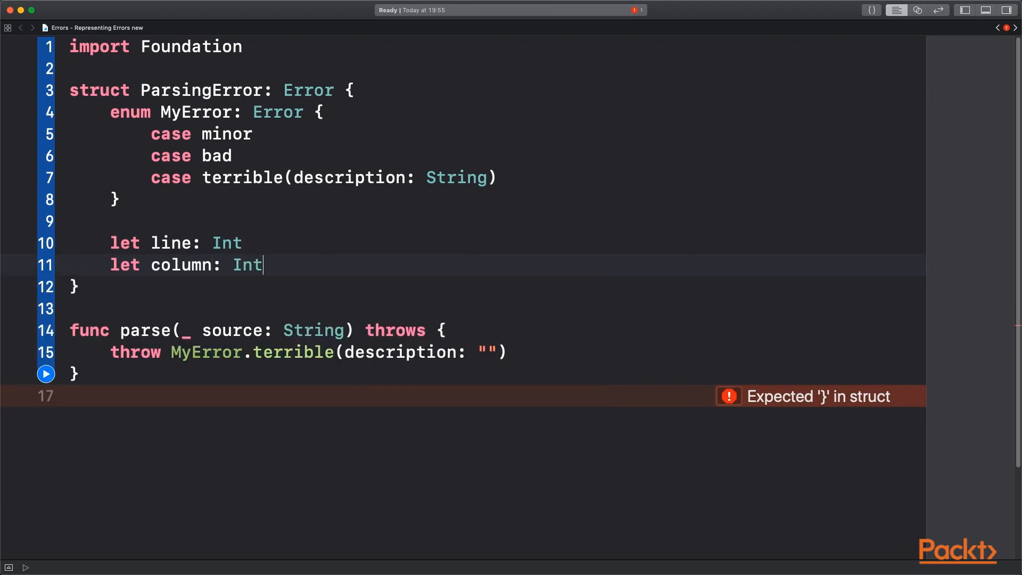
text(let kind:)
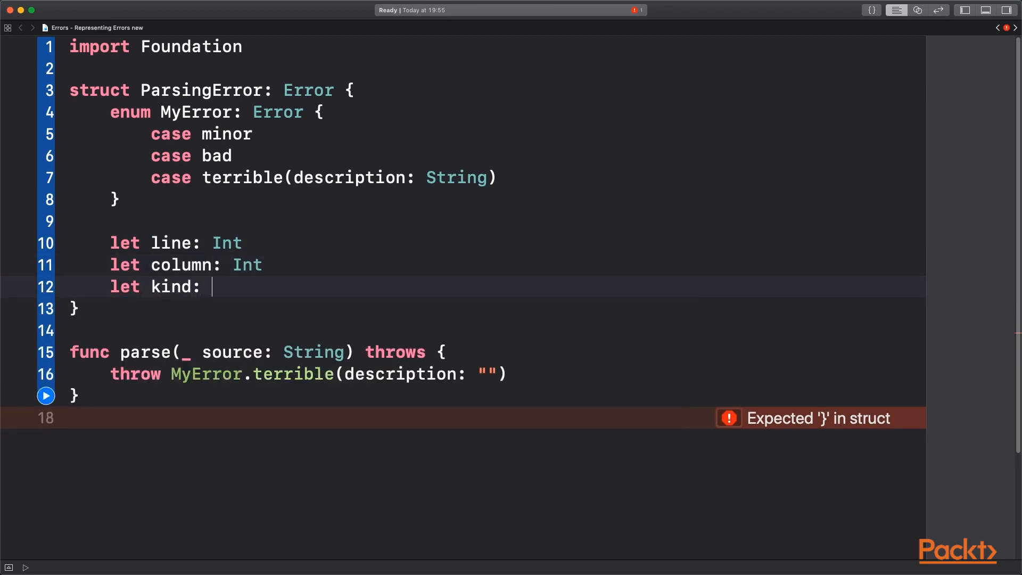
text(MyError)
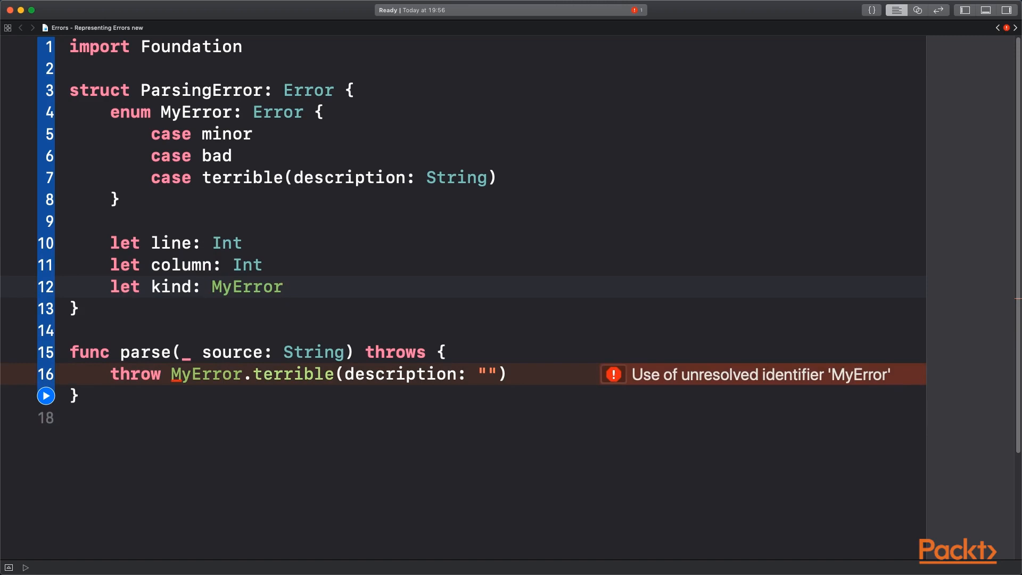
click(283, 287)
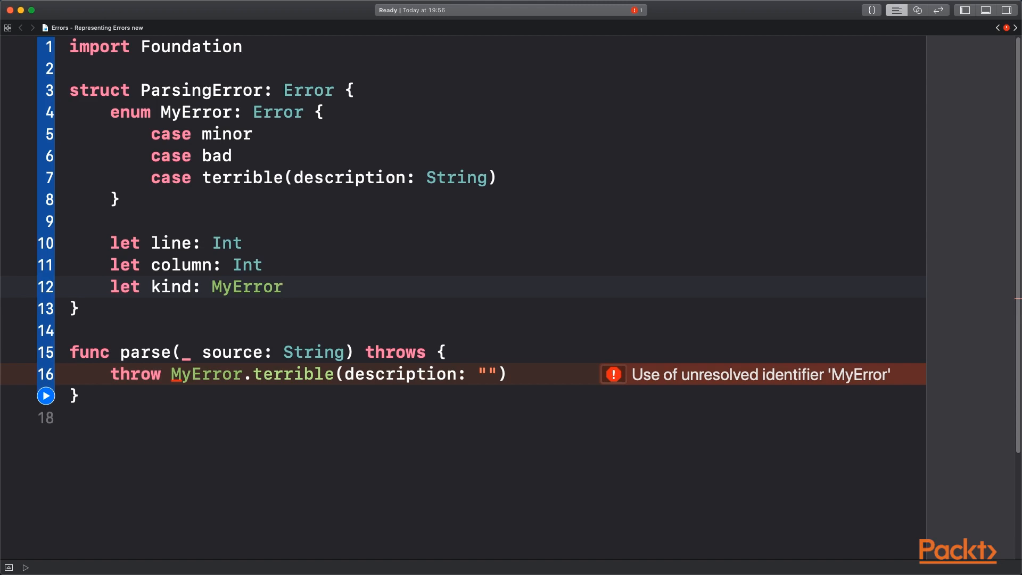
click(282, 287)
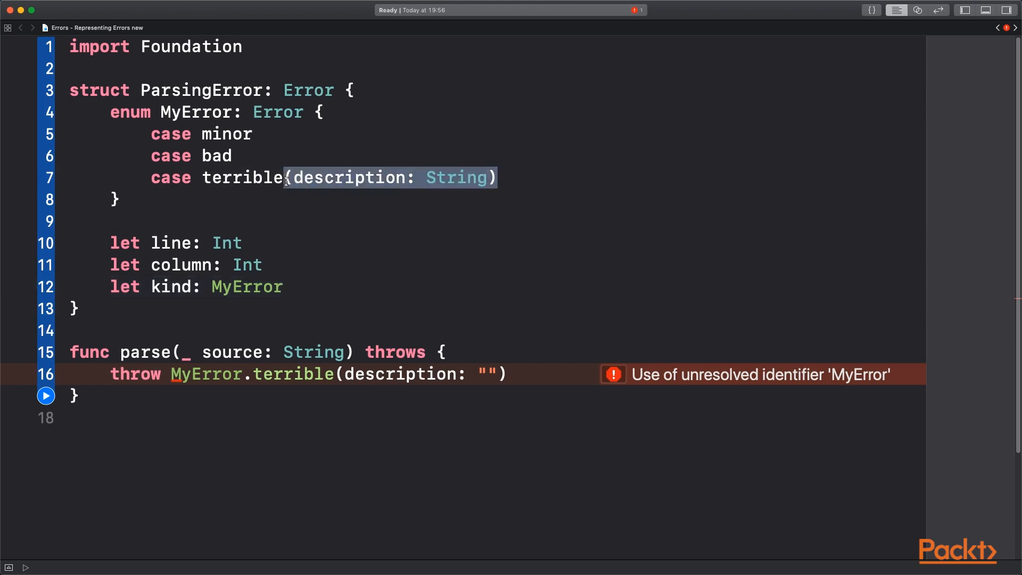
Step: Drop terrible's description and throw ParsingError(line: 1, column: 1, kind: .bad) from parse
key(Delete)
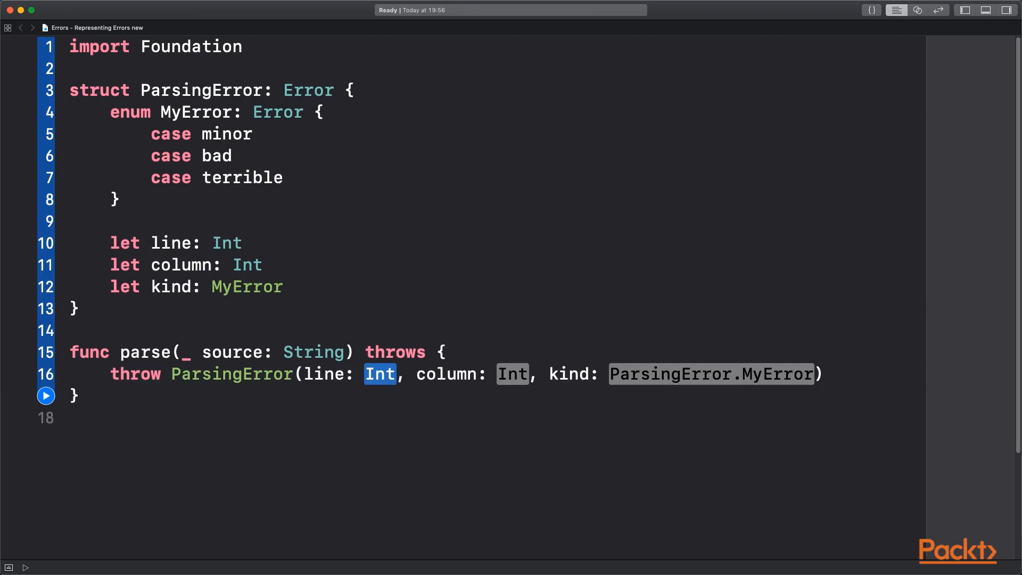
text(1)
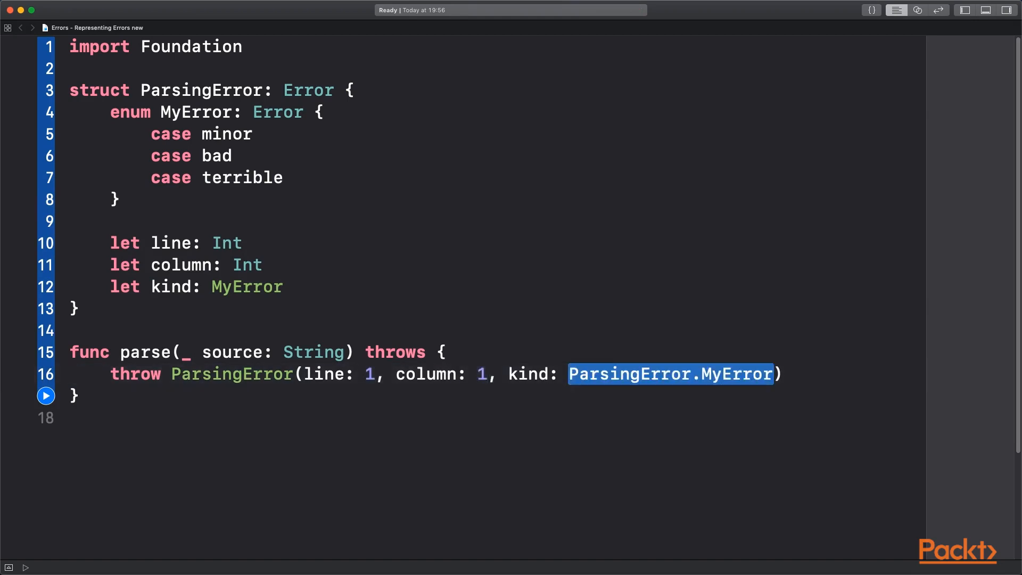
text(.)
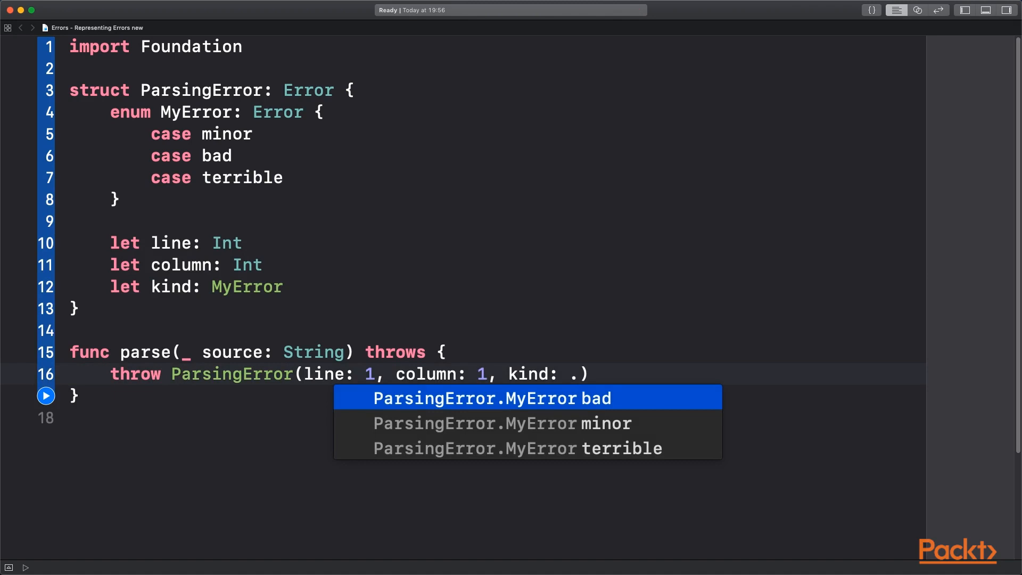
click(492, 397)
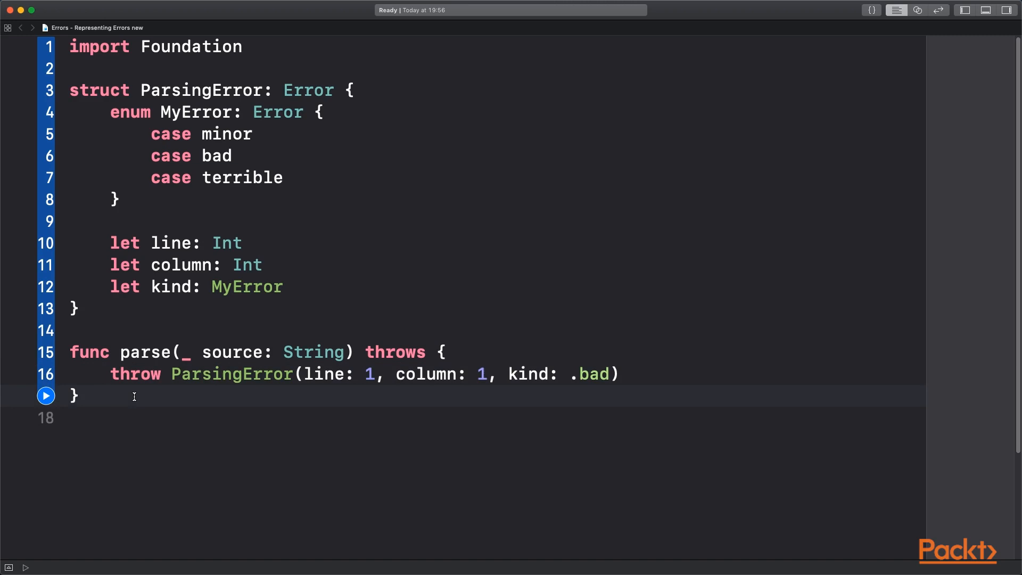
click(80, 396)
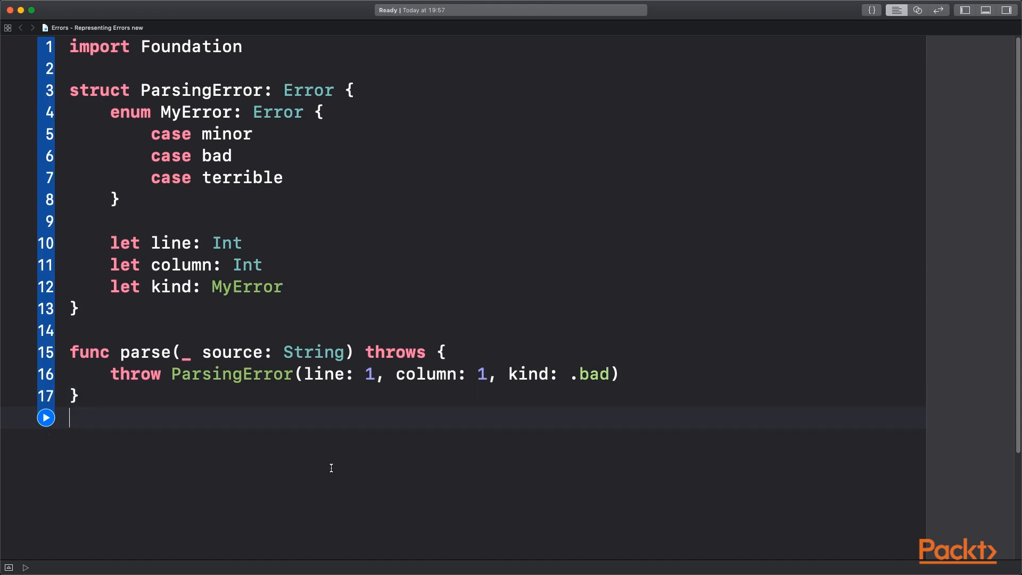
scroll(down, 3)
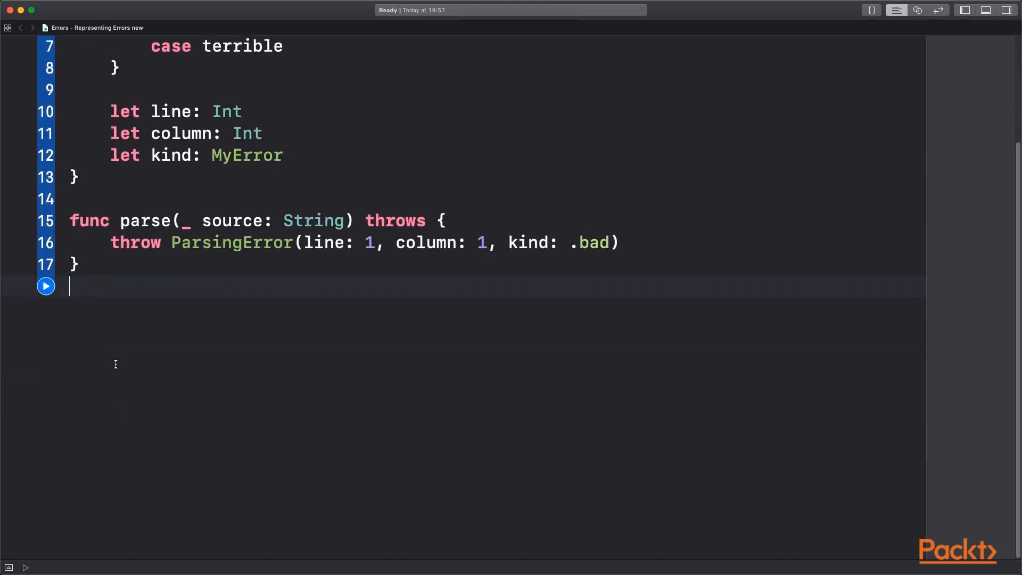
key(enter)
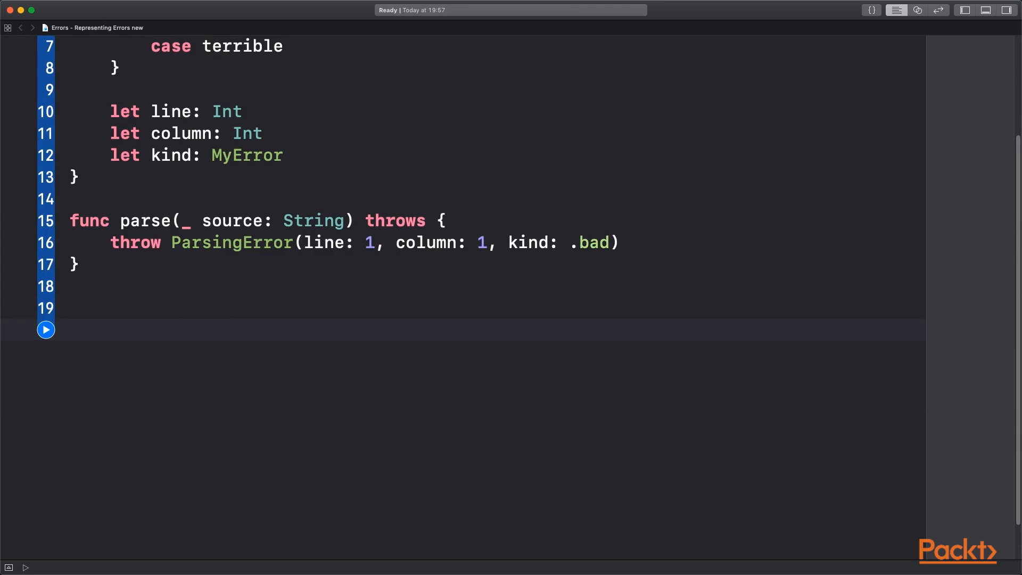
click(70, 329)
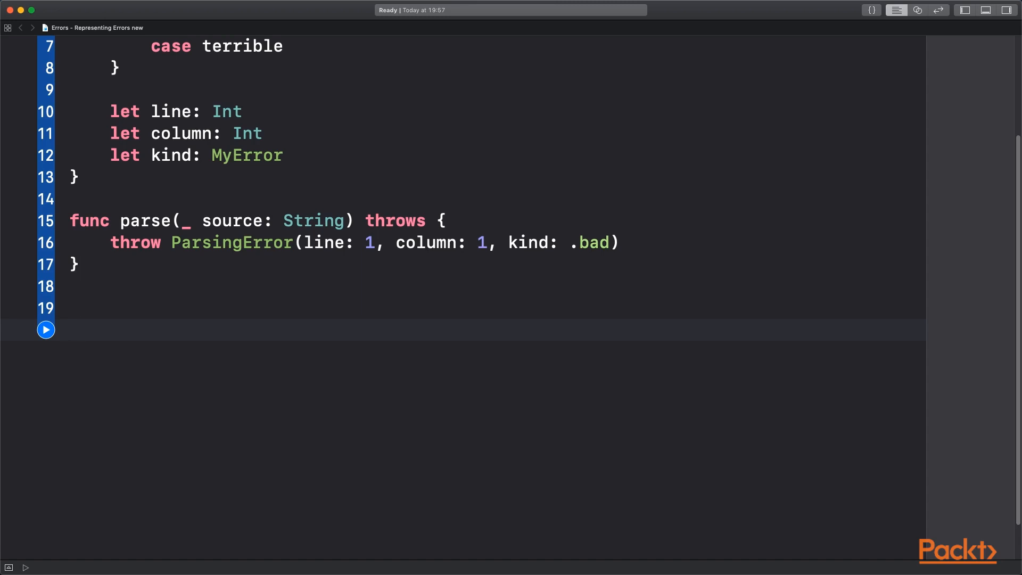
click(70, 329)
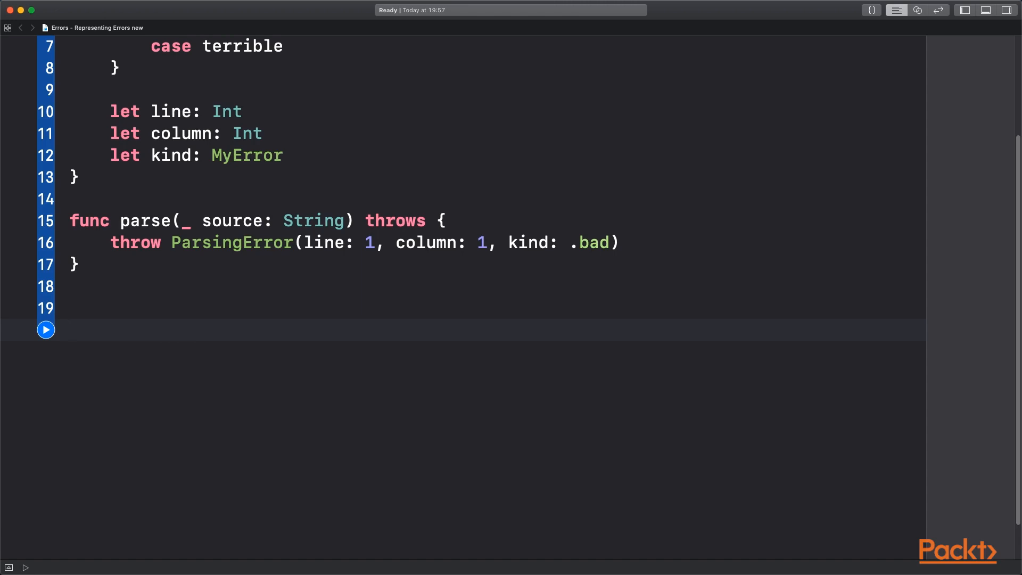
click(70, 329)
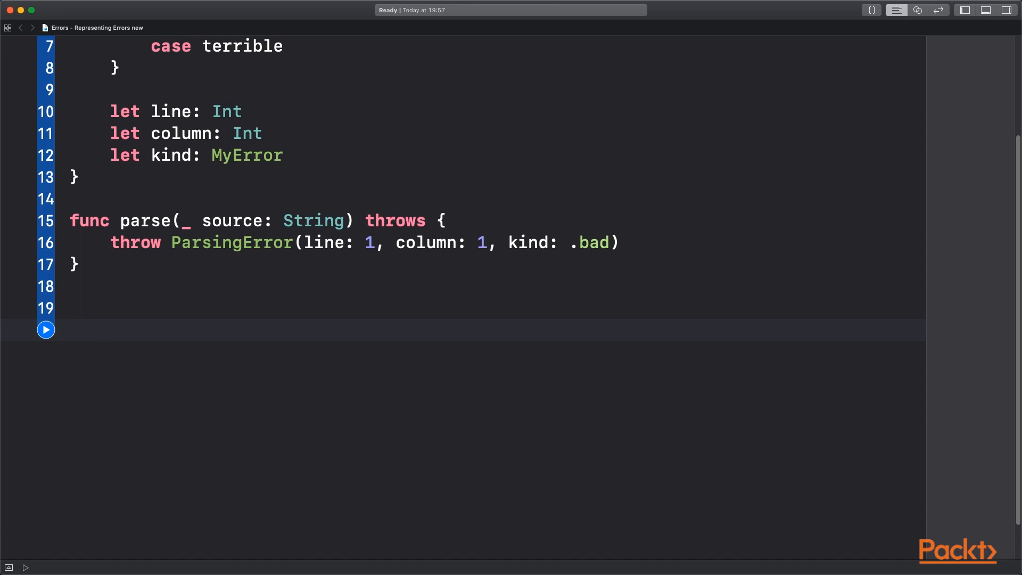
click(70, 329)
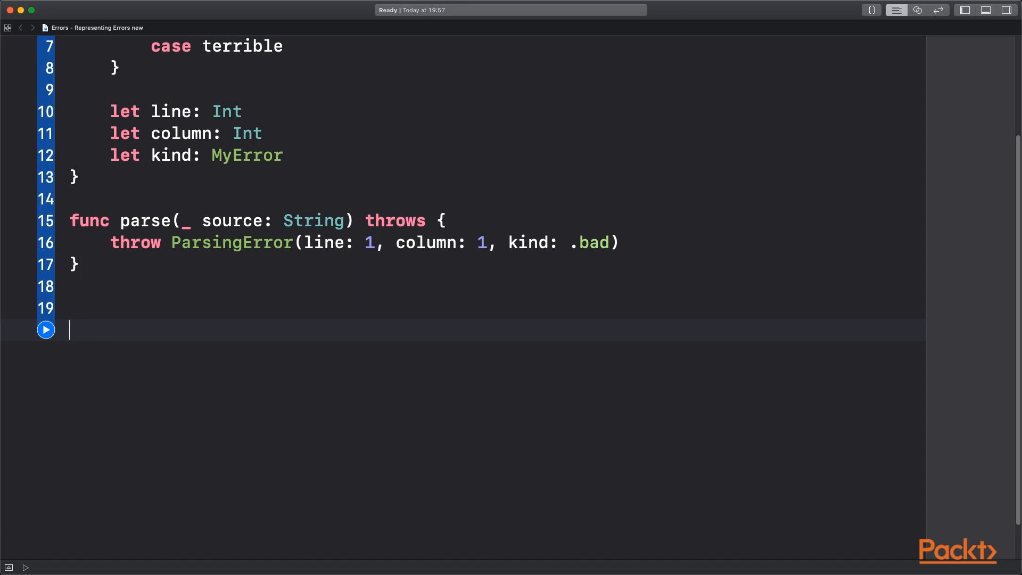
text(enum)
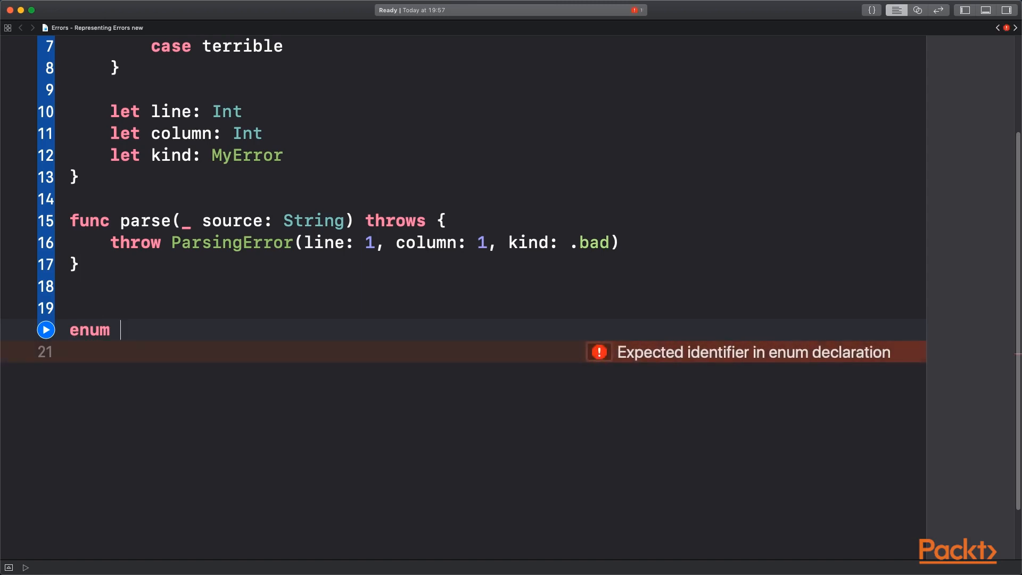
Step: Declare the generic enum Result<Value, Error>
text(Result)
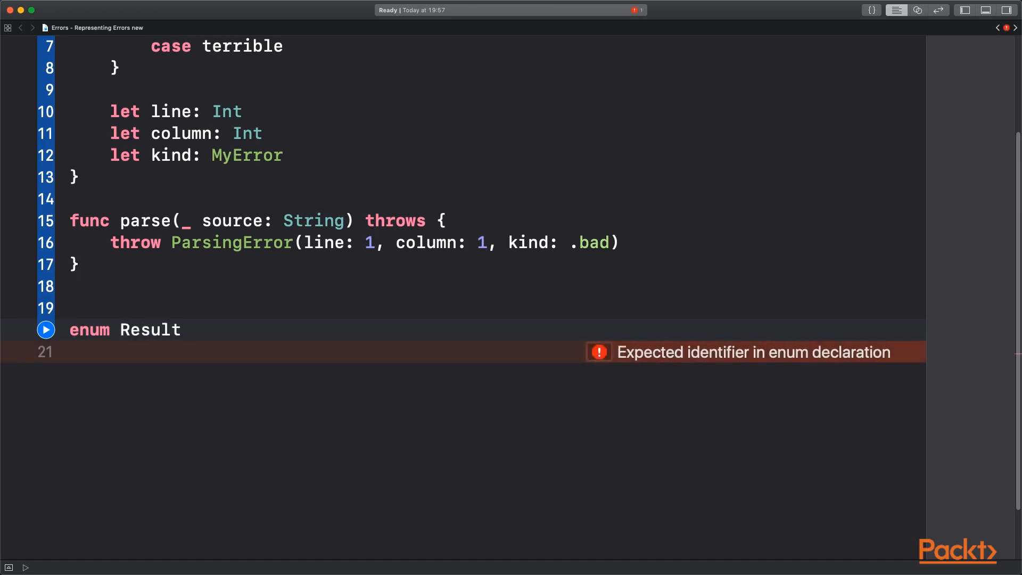
text(<>)
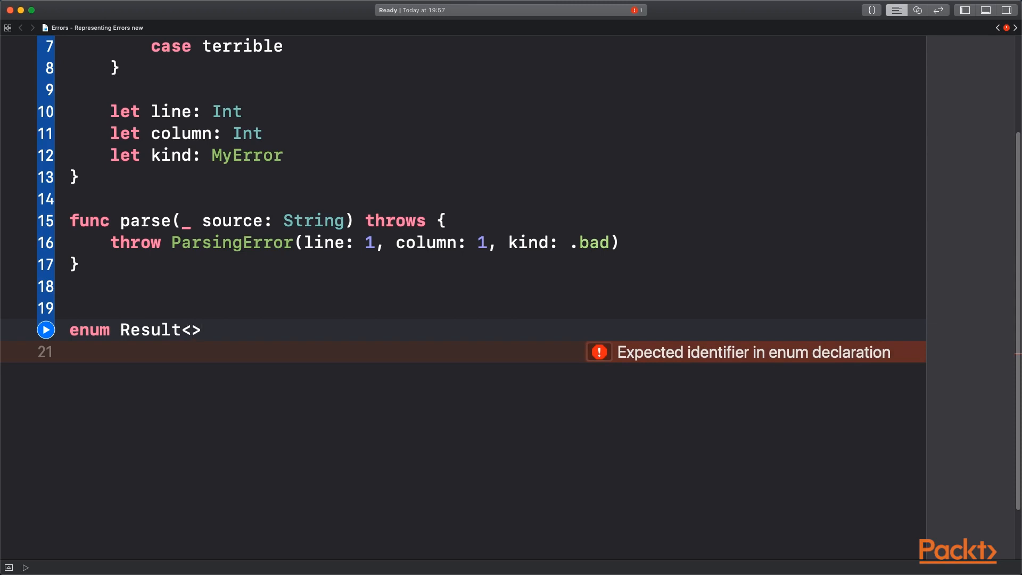
text(V)
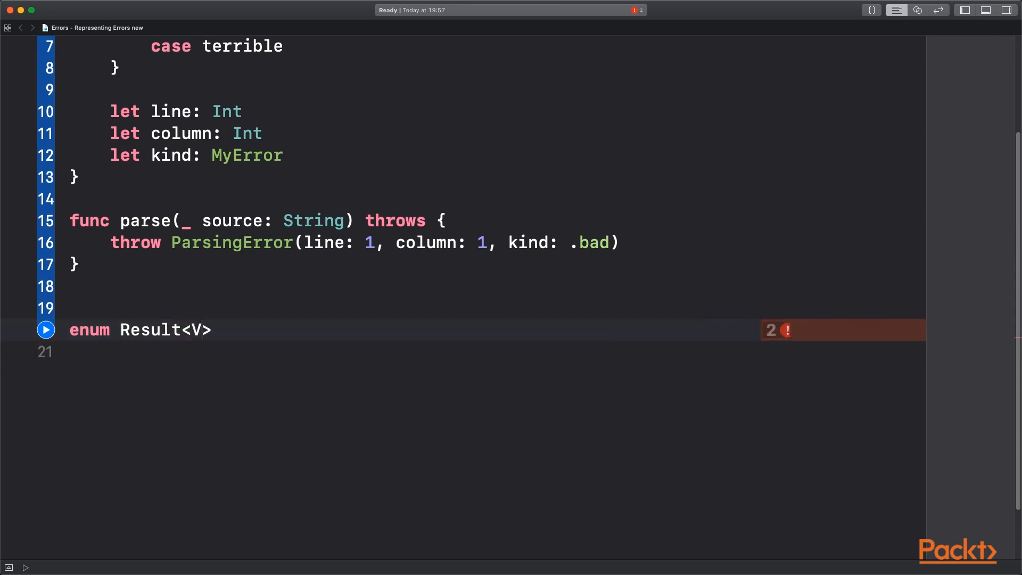
text(alue, E)
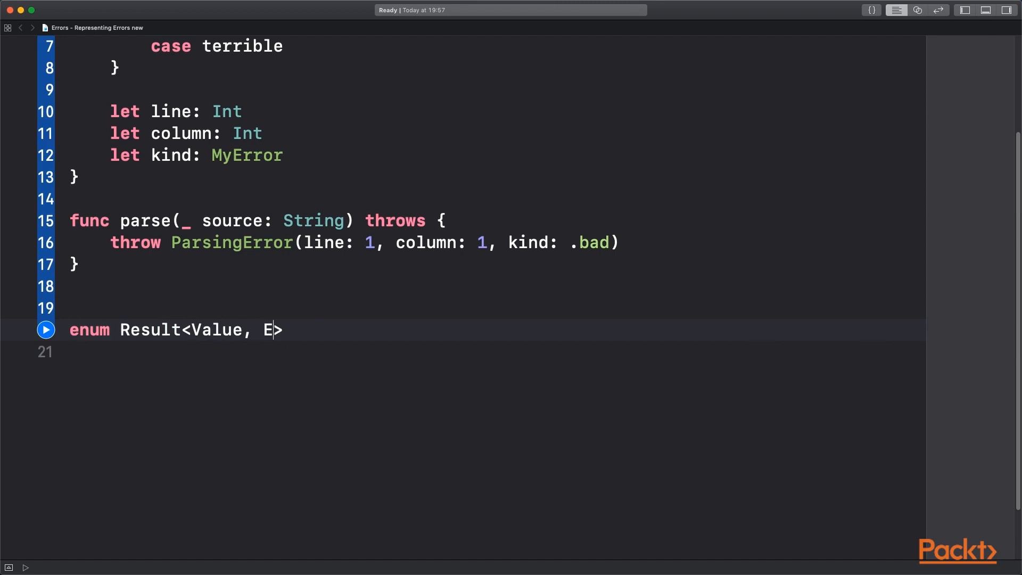
text(rror> {)
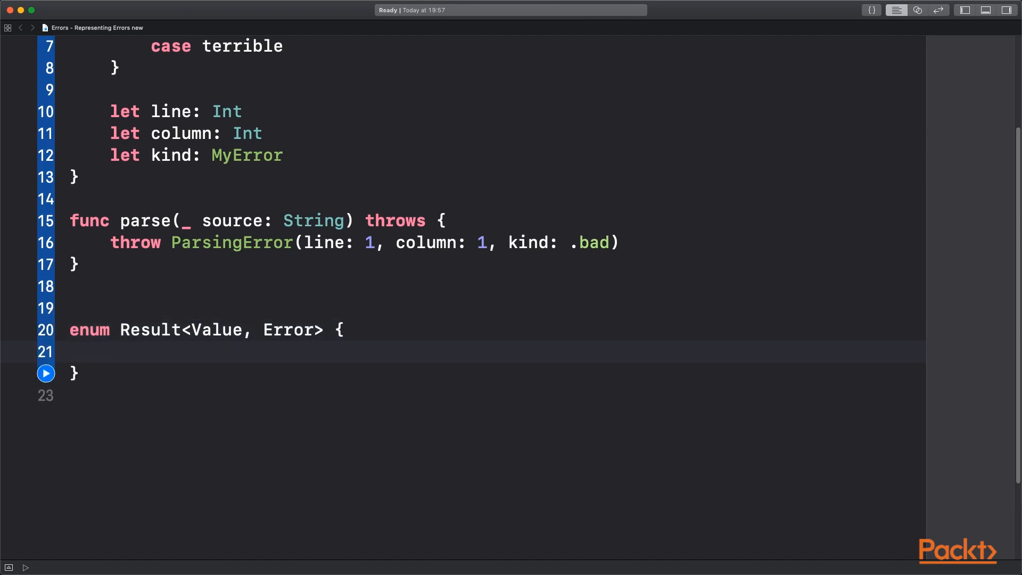
Step: Add the cases success(Value) and failure(Error) to Result
text(case success)
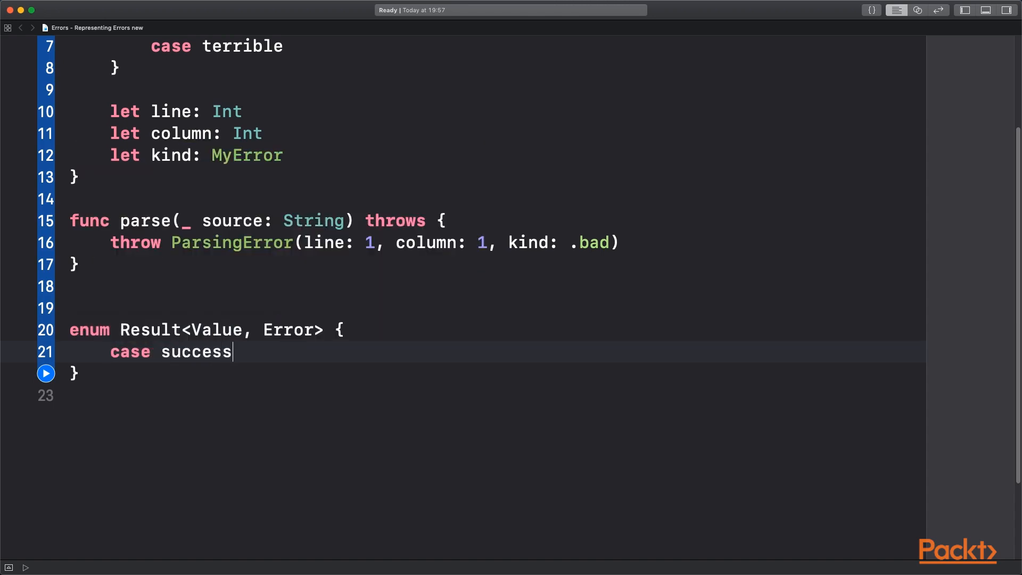
text(())
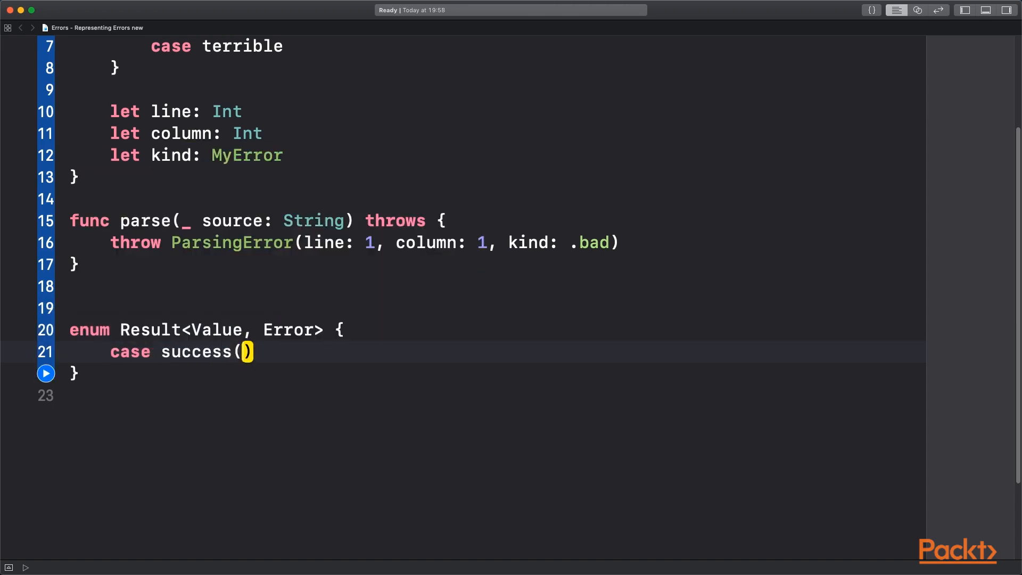
text(Value)
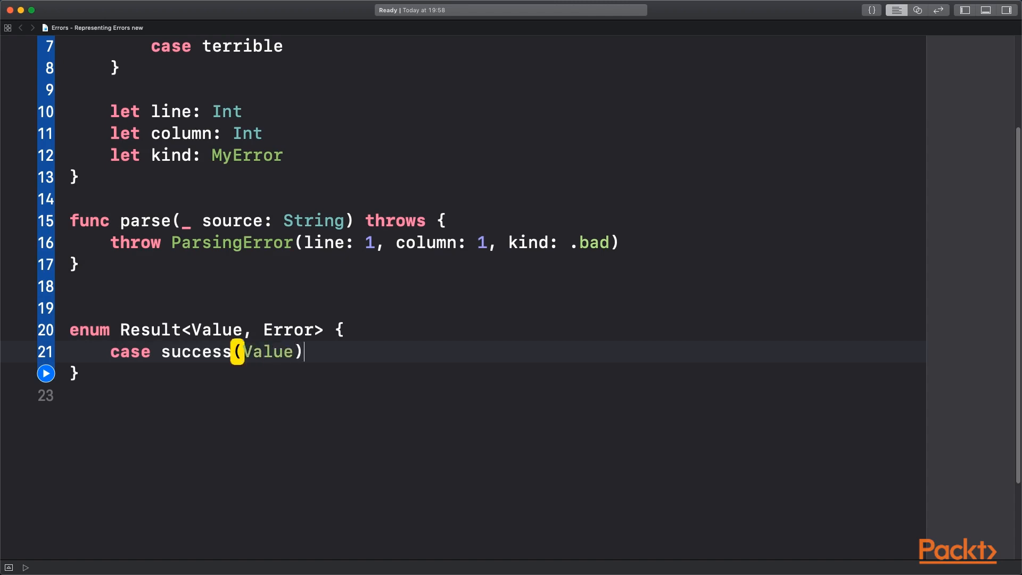
text(case failur)
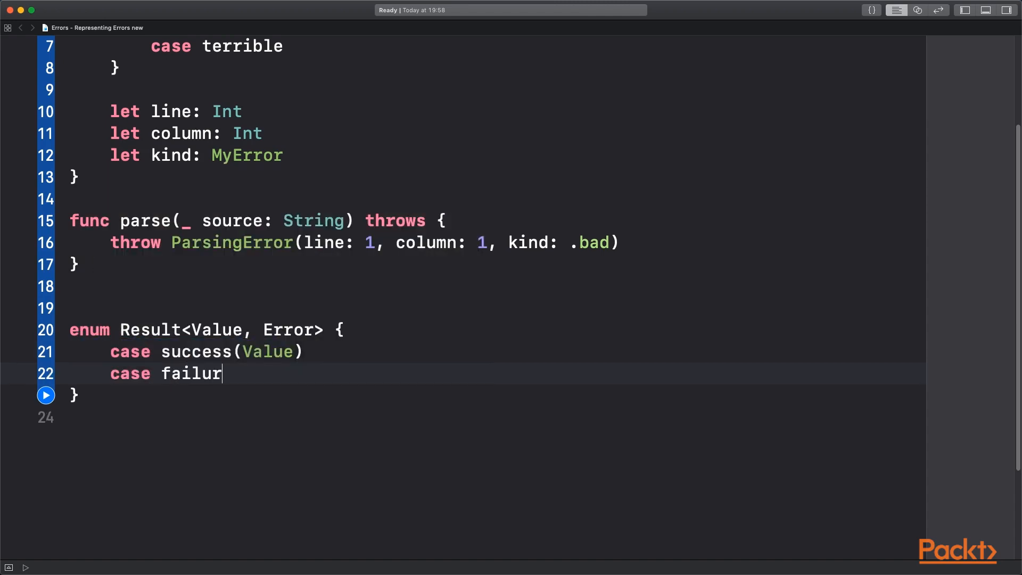
text(e(Error))
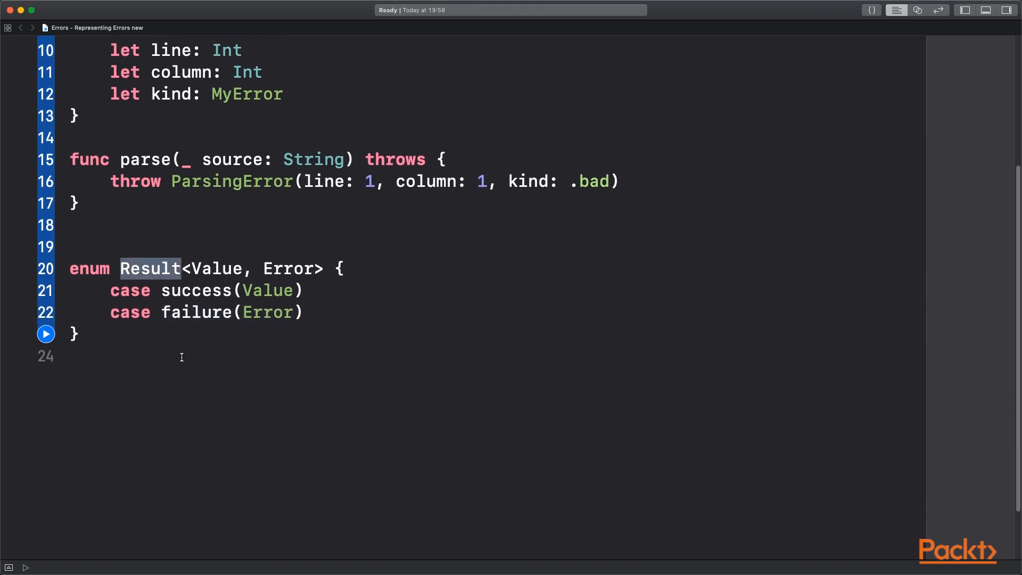
scroll(down, 3)
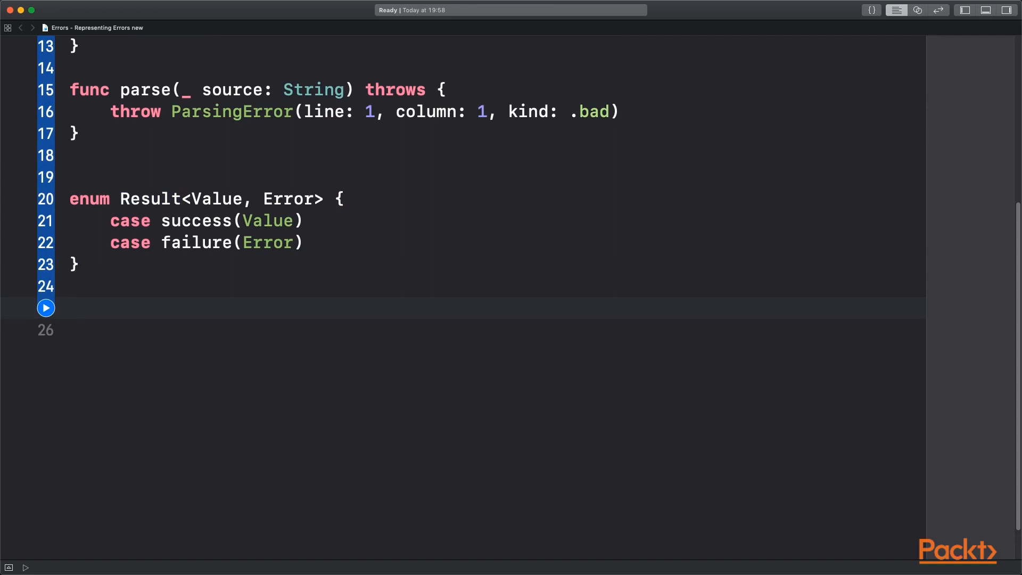
Step: Write fetch(_ request: URLRequest, completion: (Result<(URLResponse, Data), Never>) -> Void) and look up Never's definition
click(89, 349)
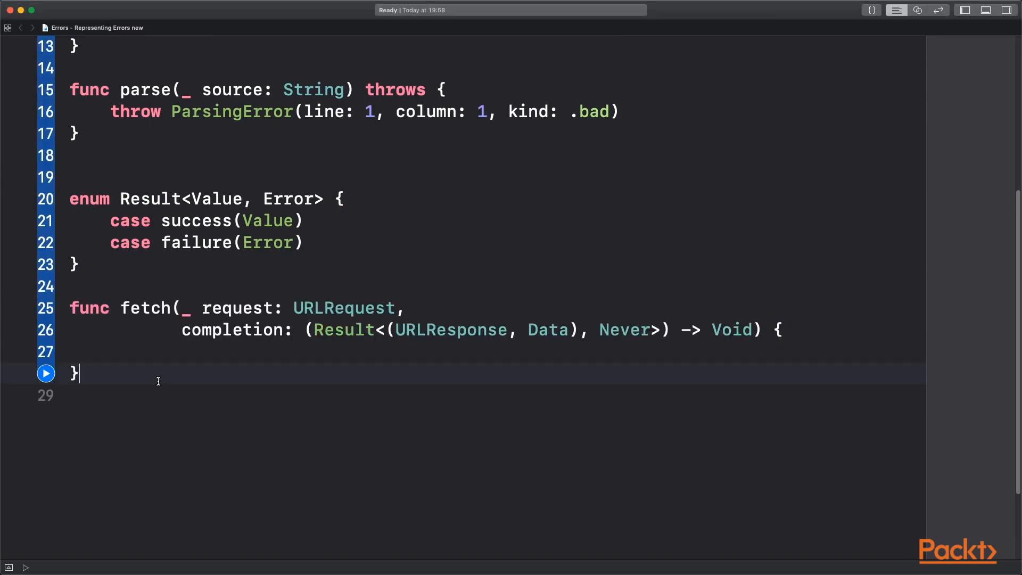
double_click(145, 307)
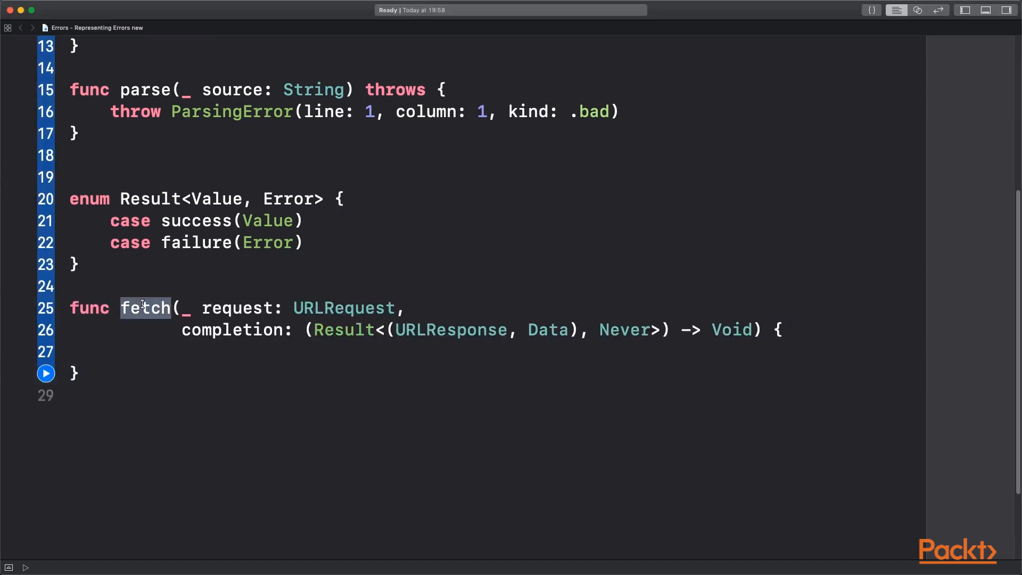
click(292, 307)
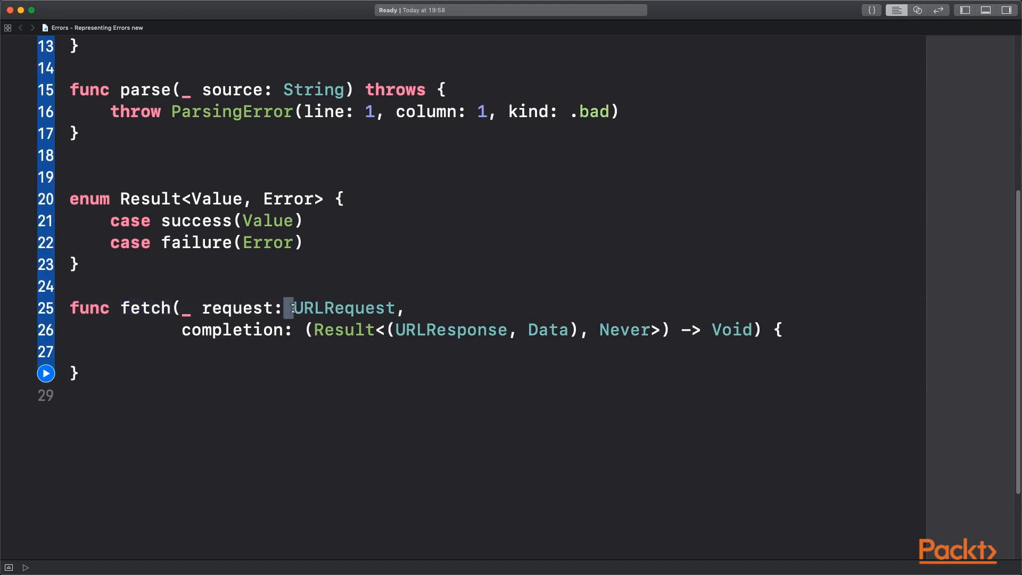
double_click(234, 330)
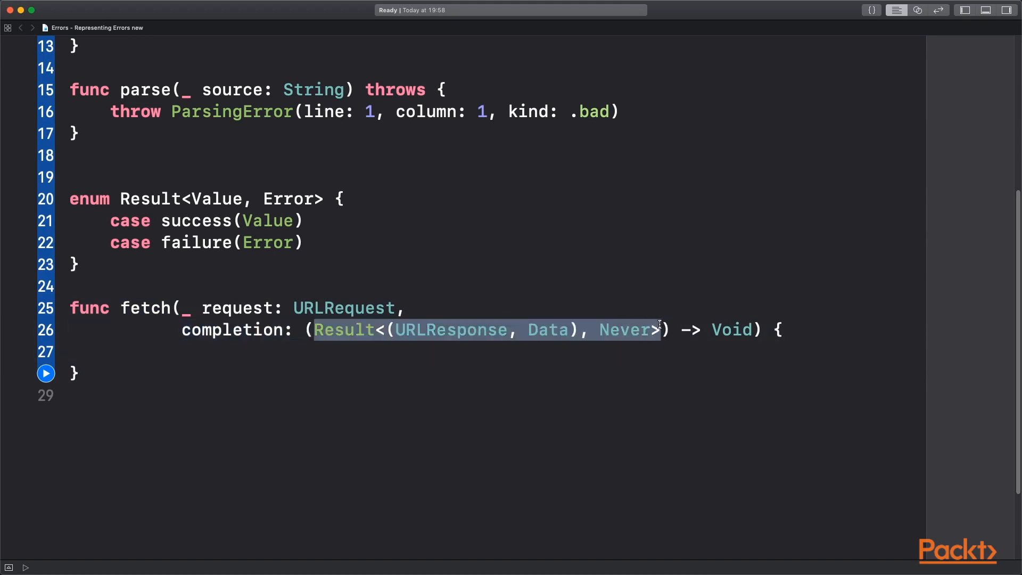
click(443, 352)
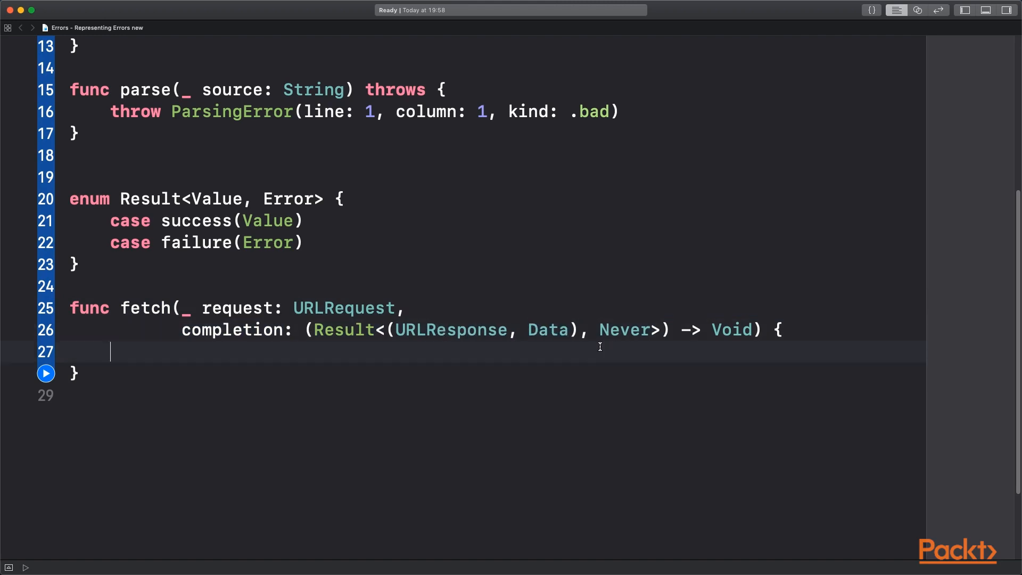
double_click(623, 330)
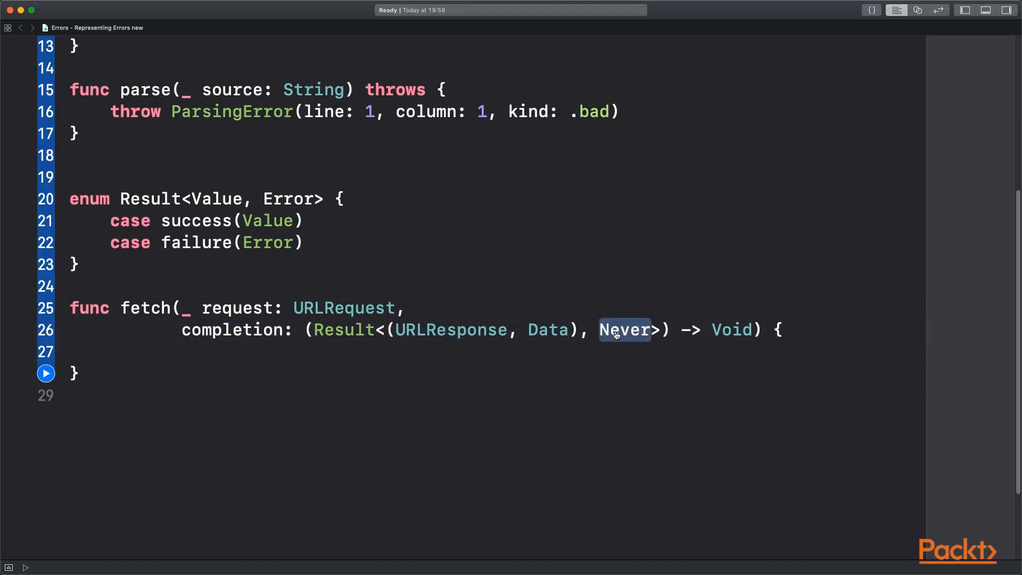
click(623, 329)
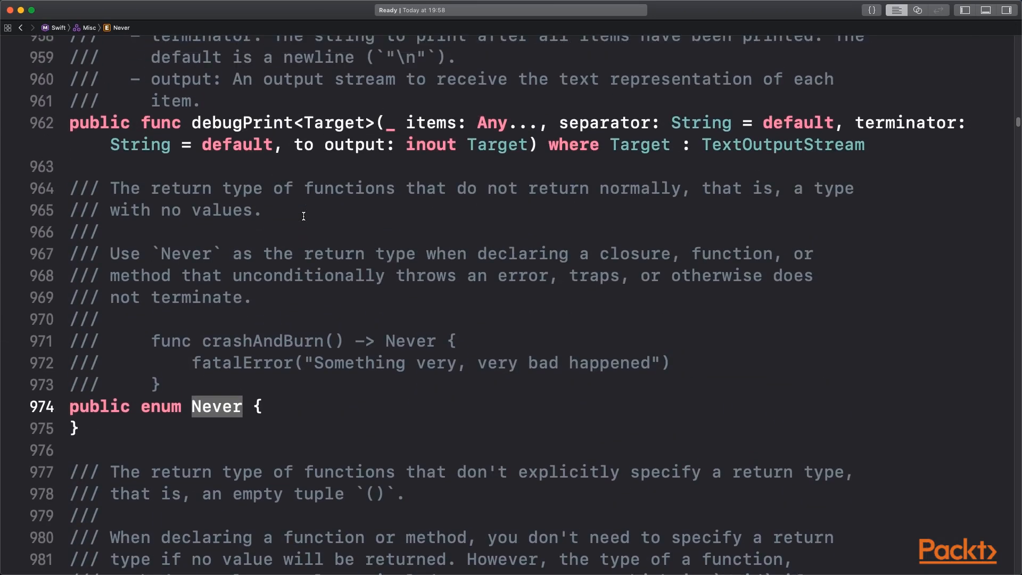
mouse_move(520, 214)
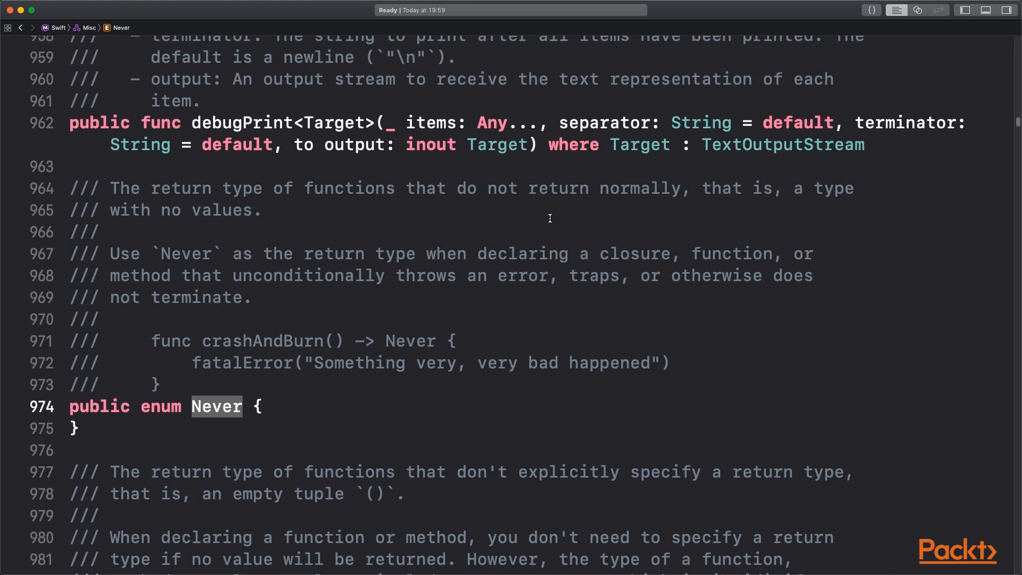
click(233, 363)
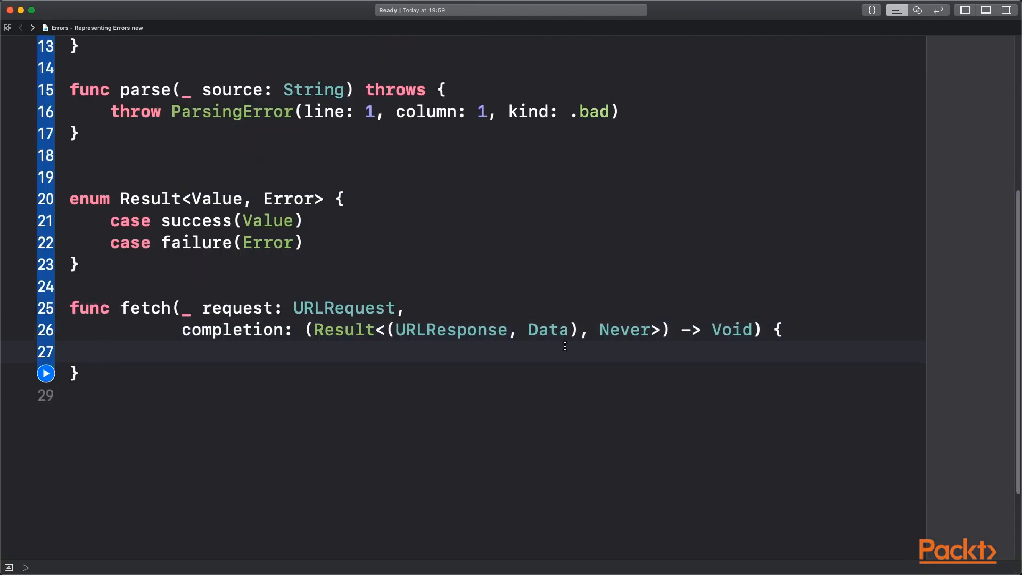
Step: Highlight the Never type in fetch's completion signature
double_click(623, 330)
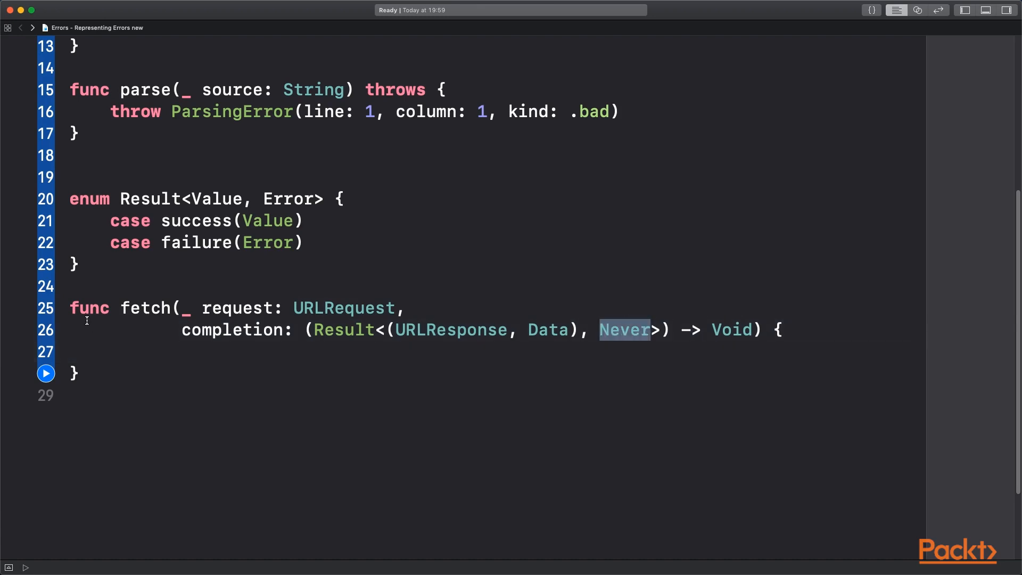
mouse_move(159, 346)
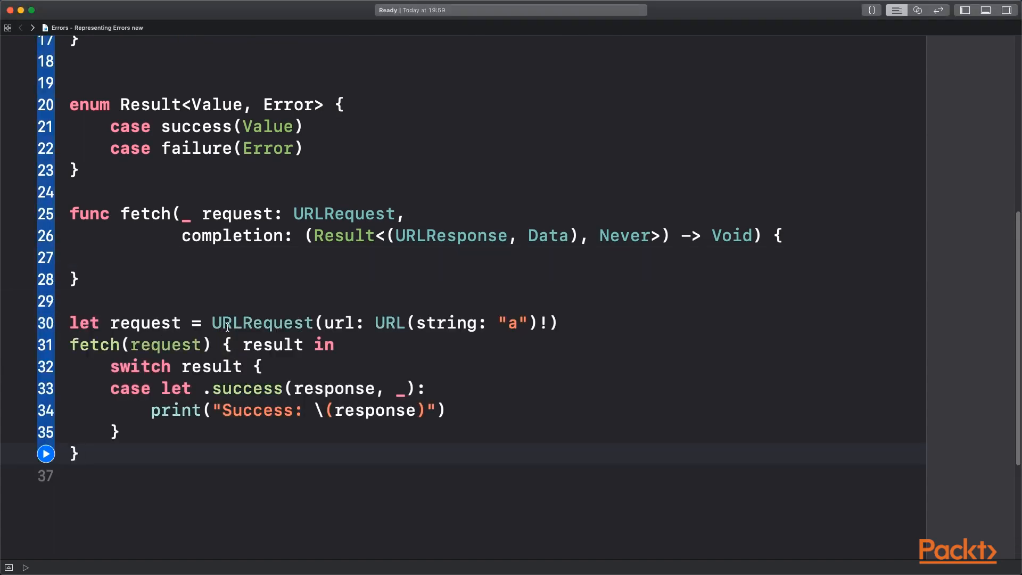
double_click(262, 322)
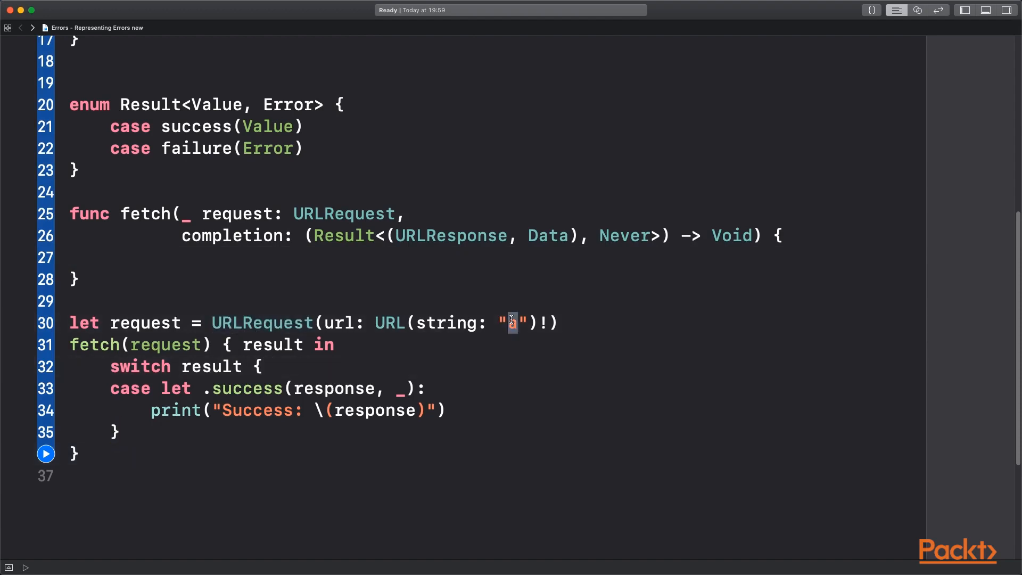
text(a)
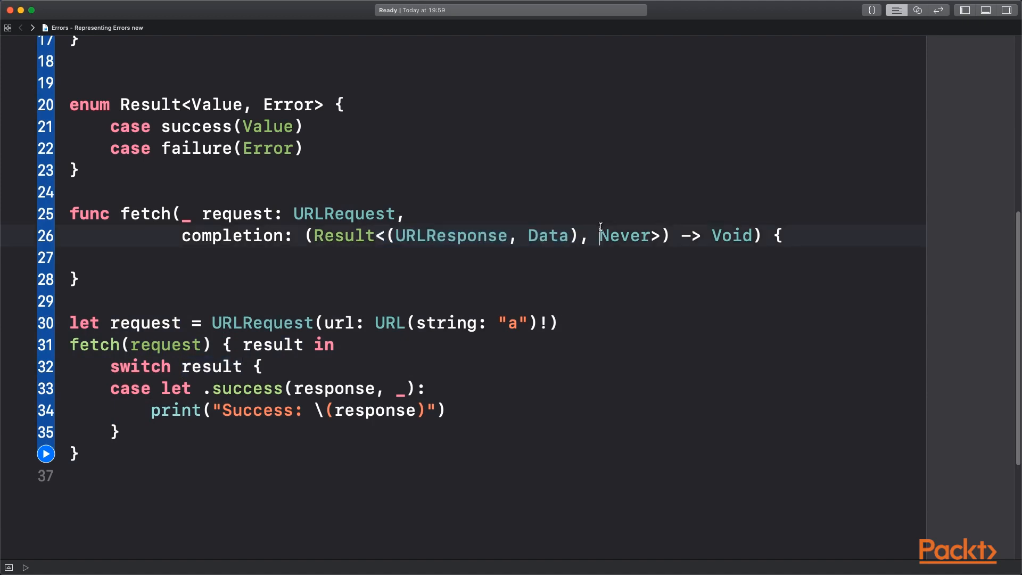
double_click(623, 235)
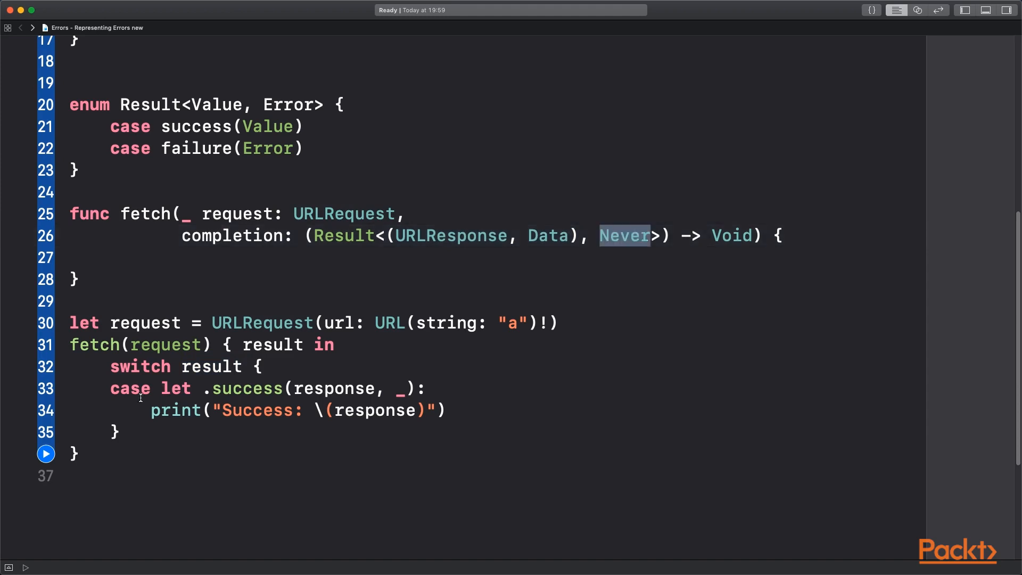
click(117, 431)
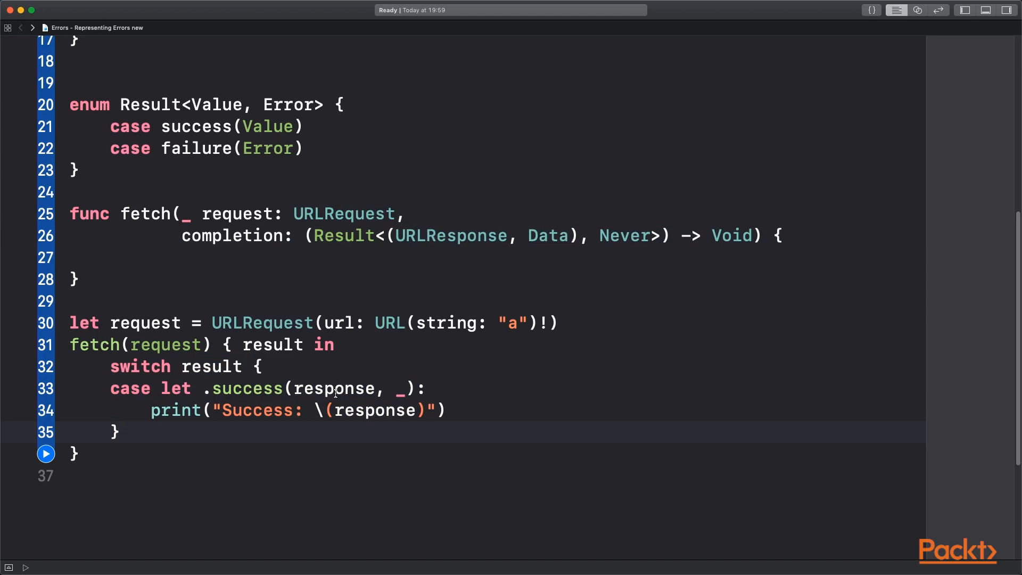
double_click(257, 410)
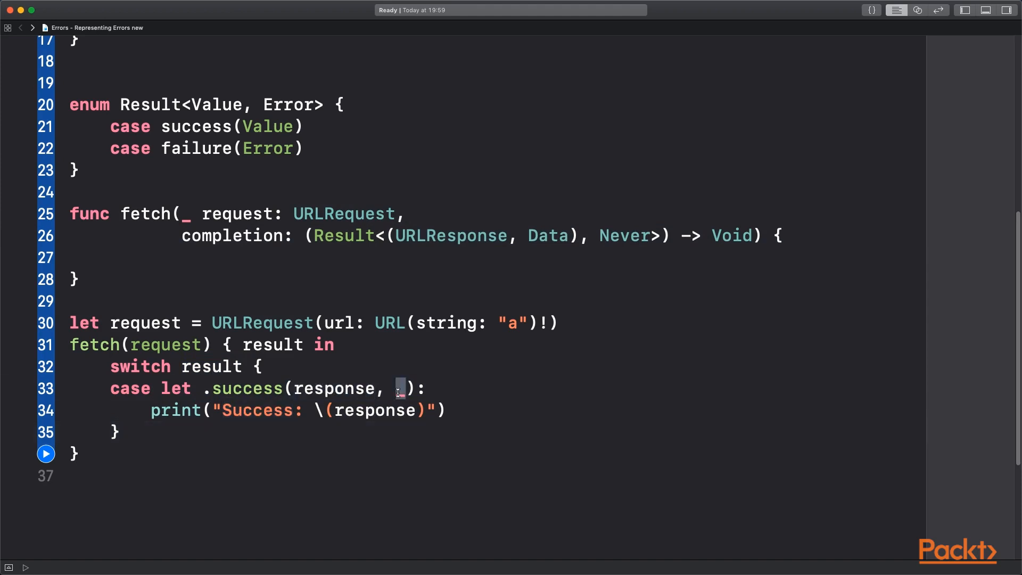
double_click(624, 236)
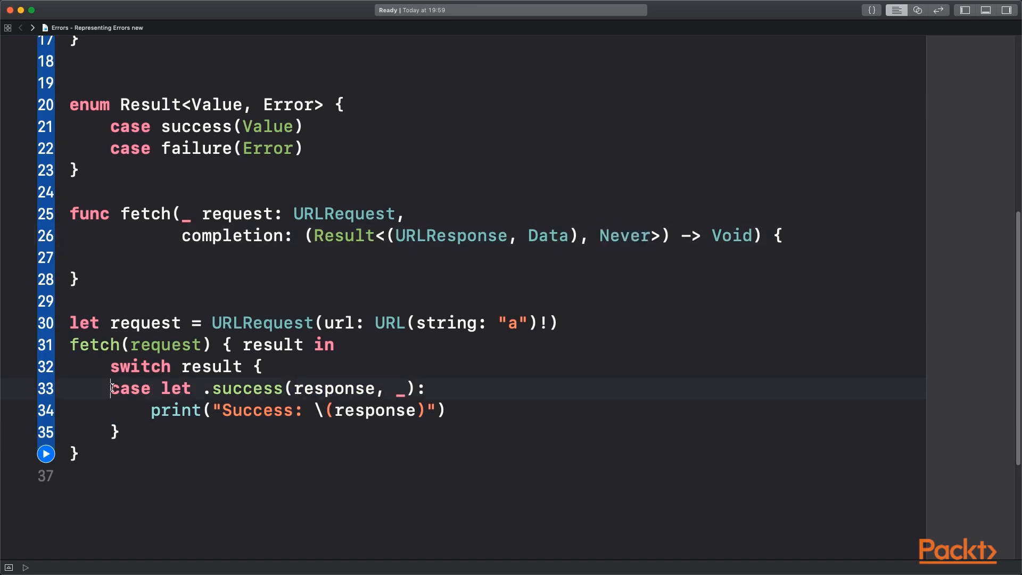
drag(111, 387, 457, 410)
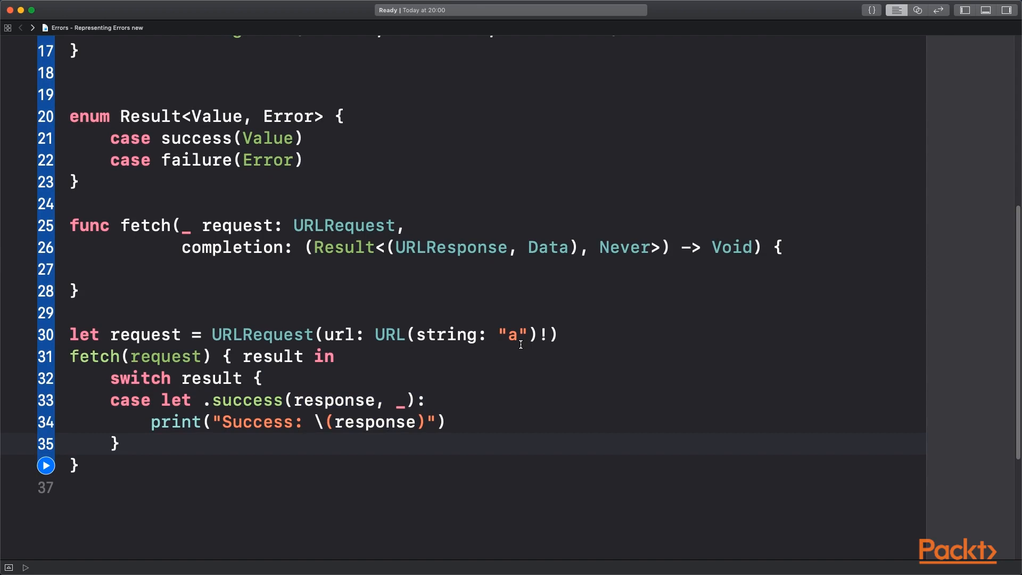
click(313, 247)
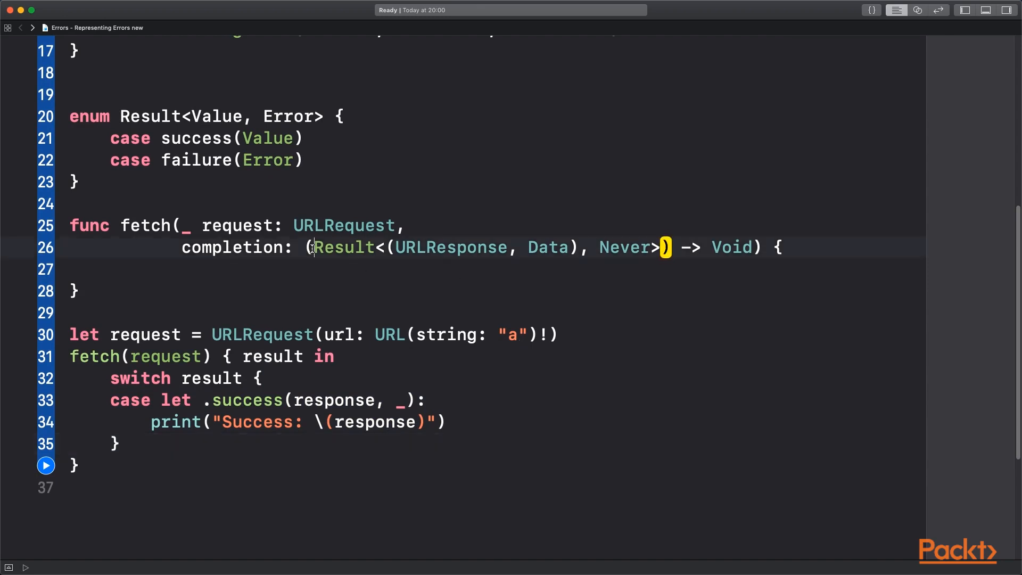